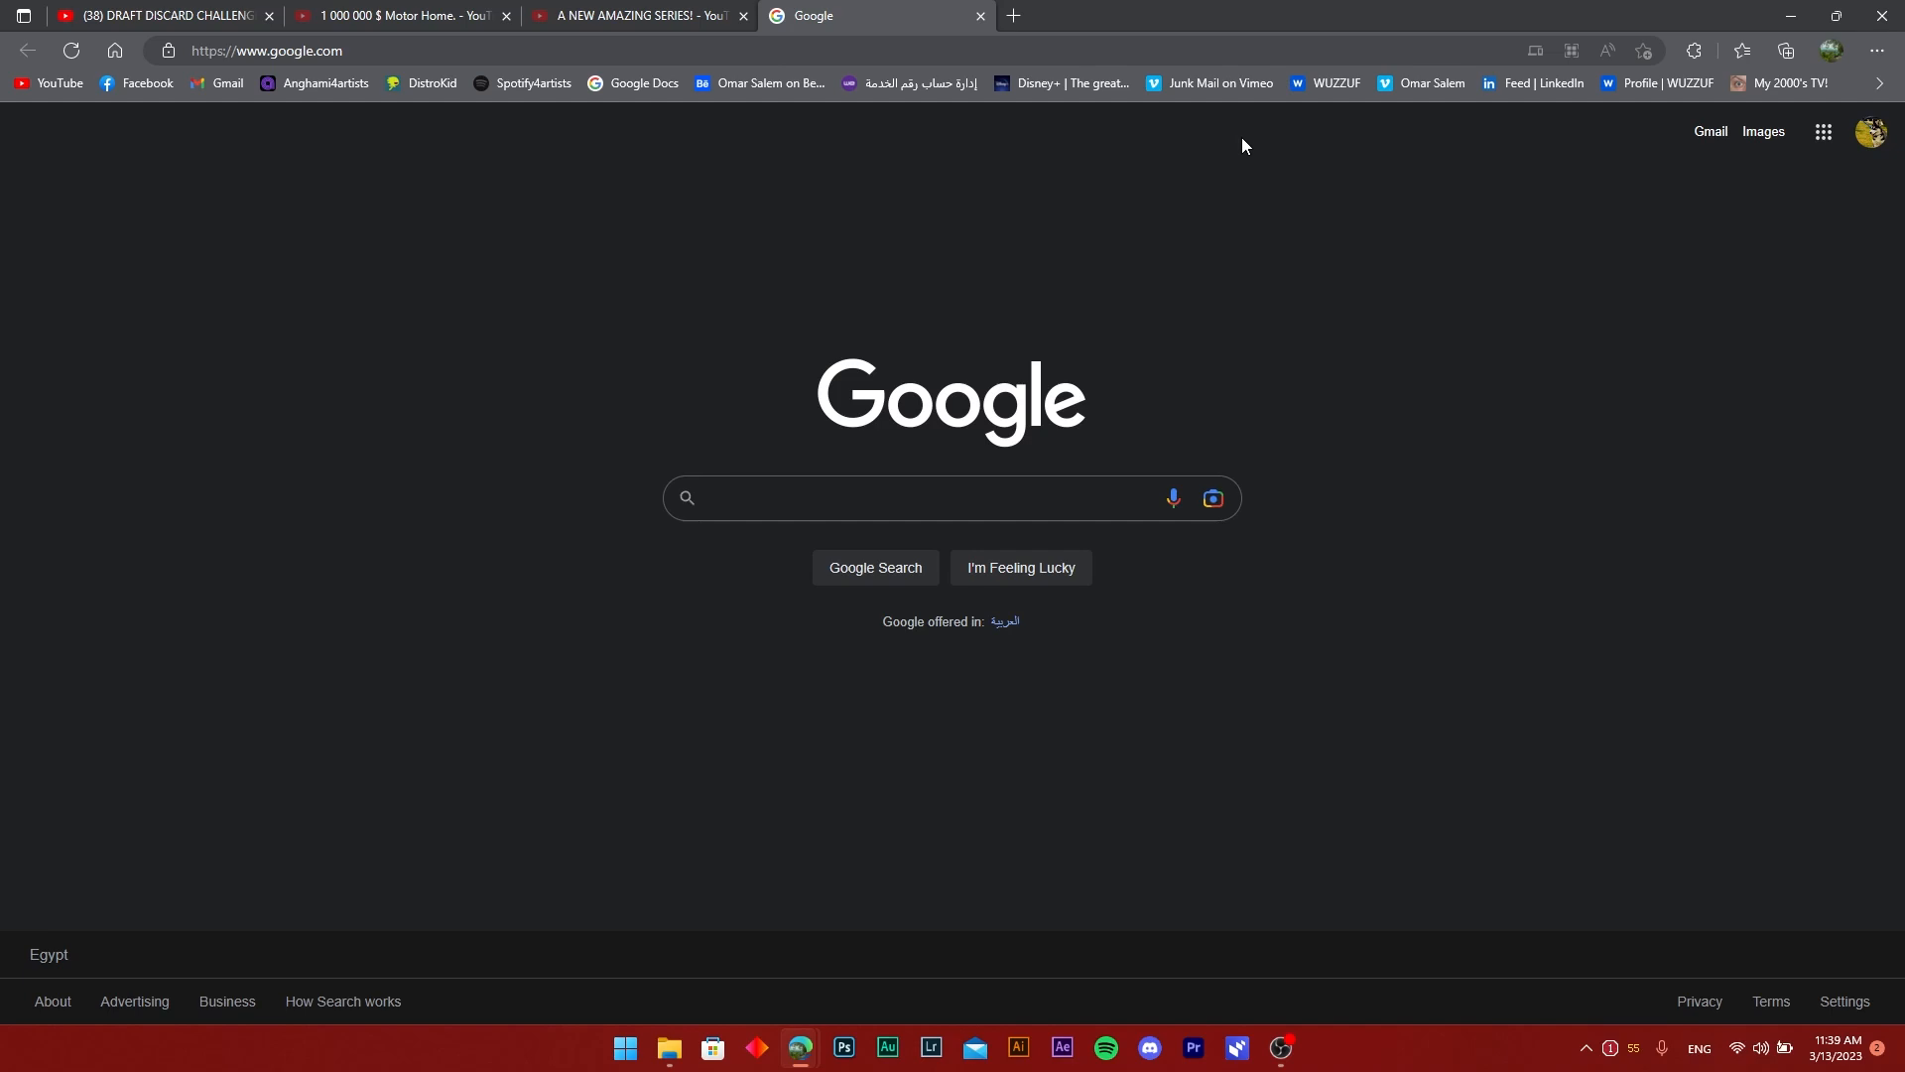
pyautogui.moveTo(865, 34)
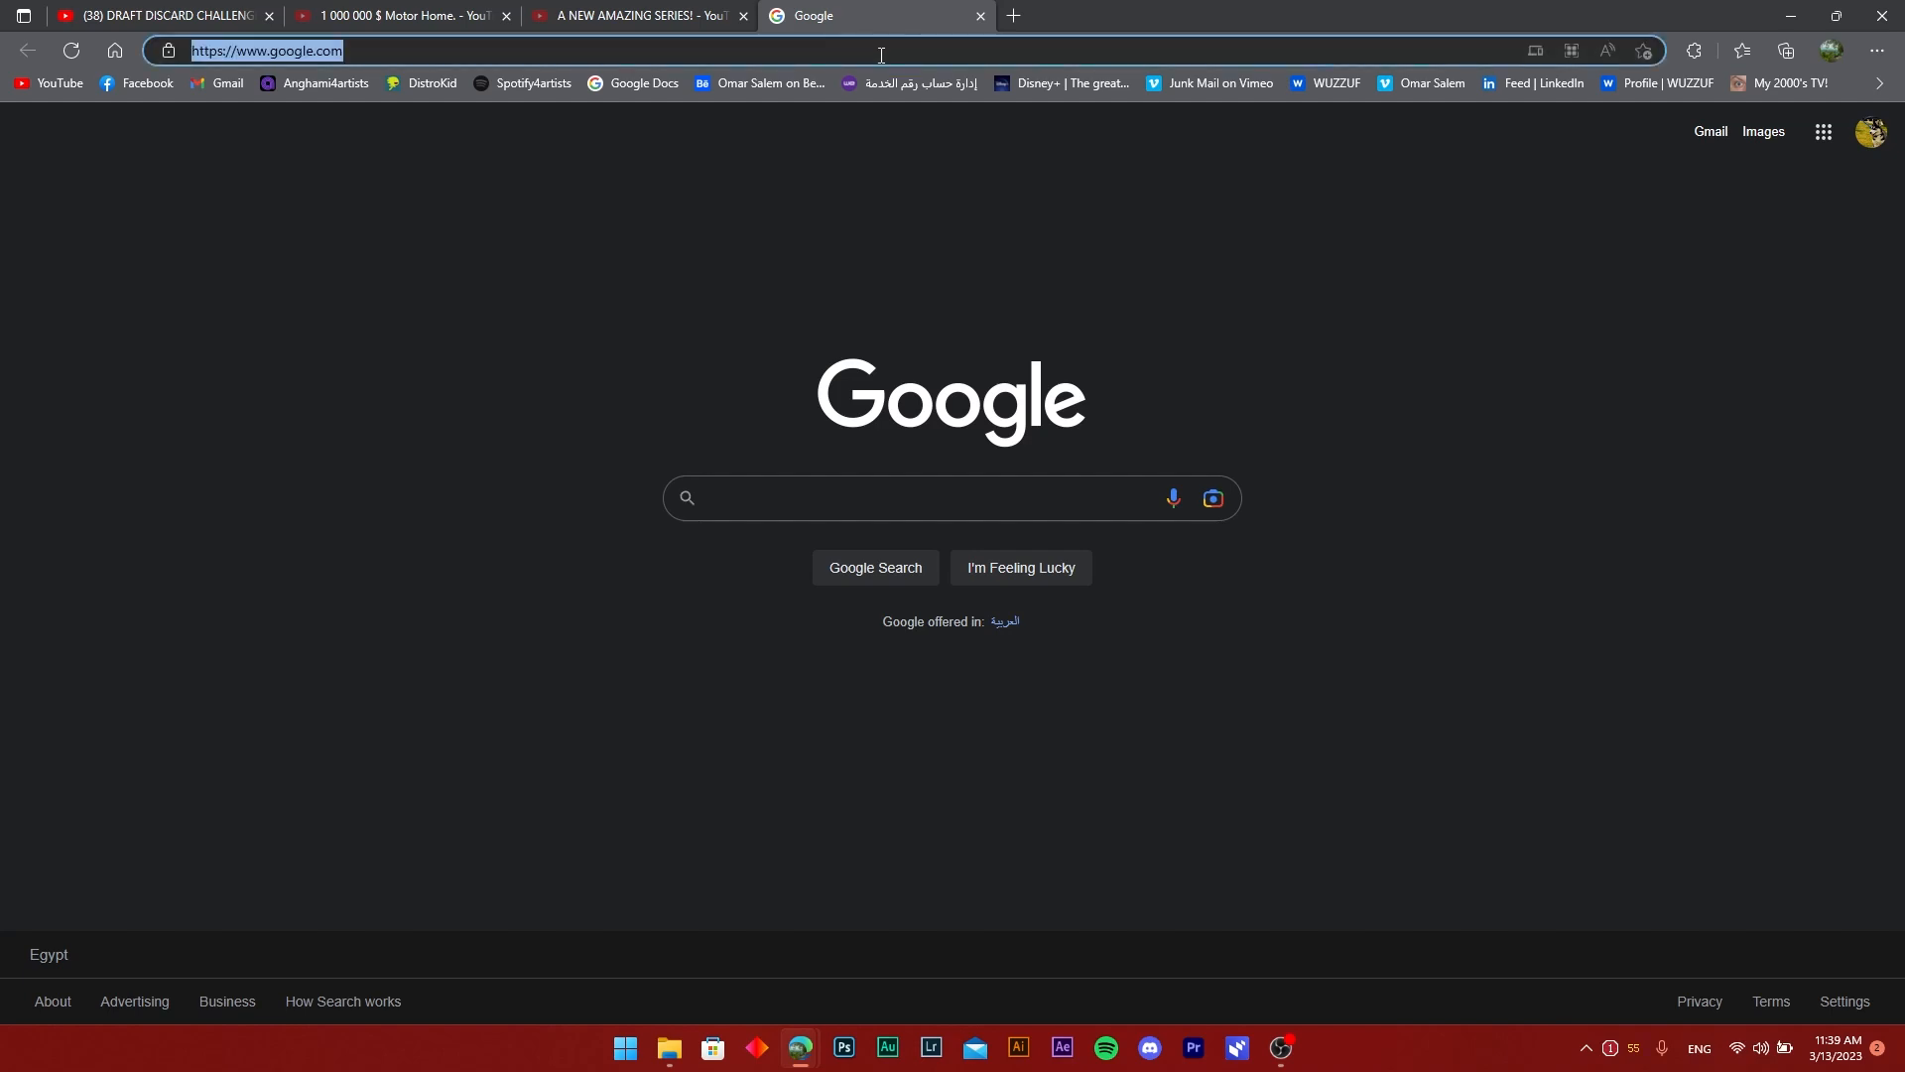
# Step: Navigate to the Google Account home page at myaccount.google.com
pyautogui.write('account')
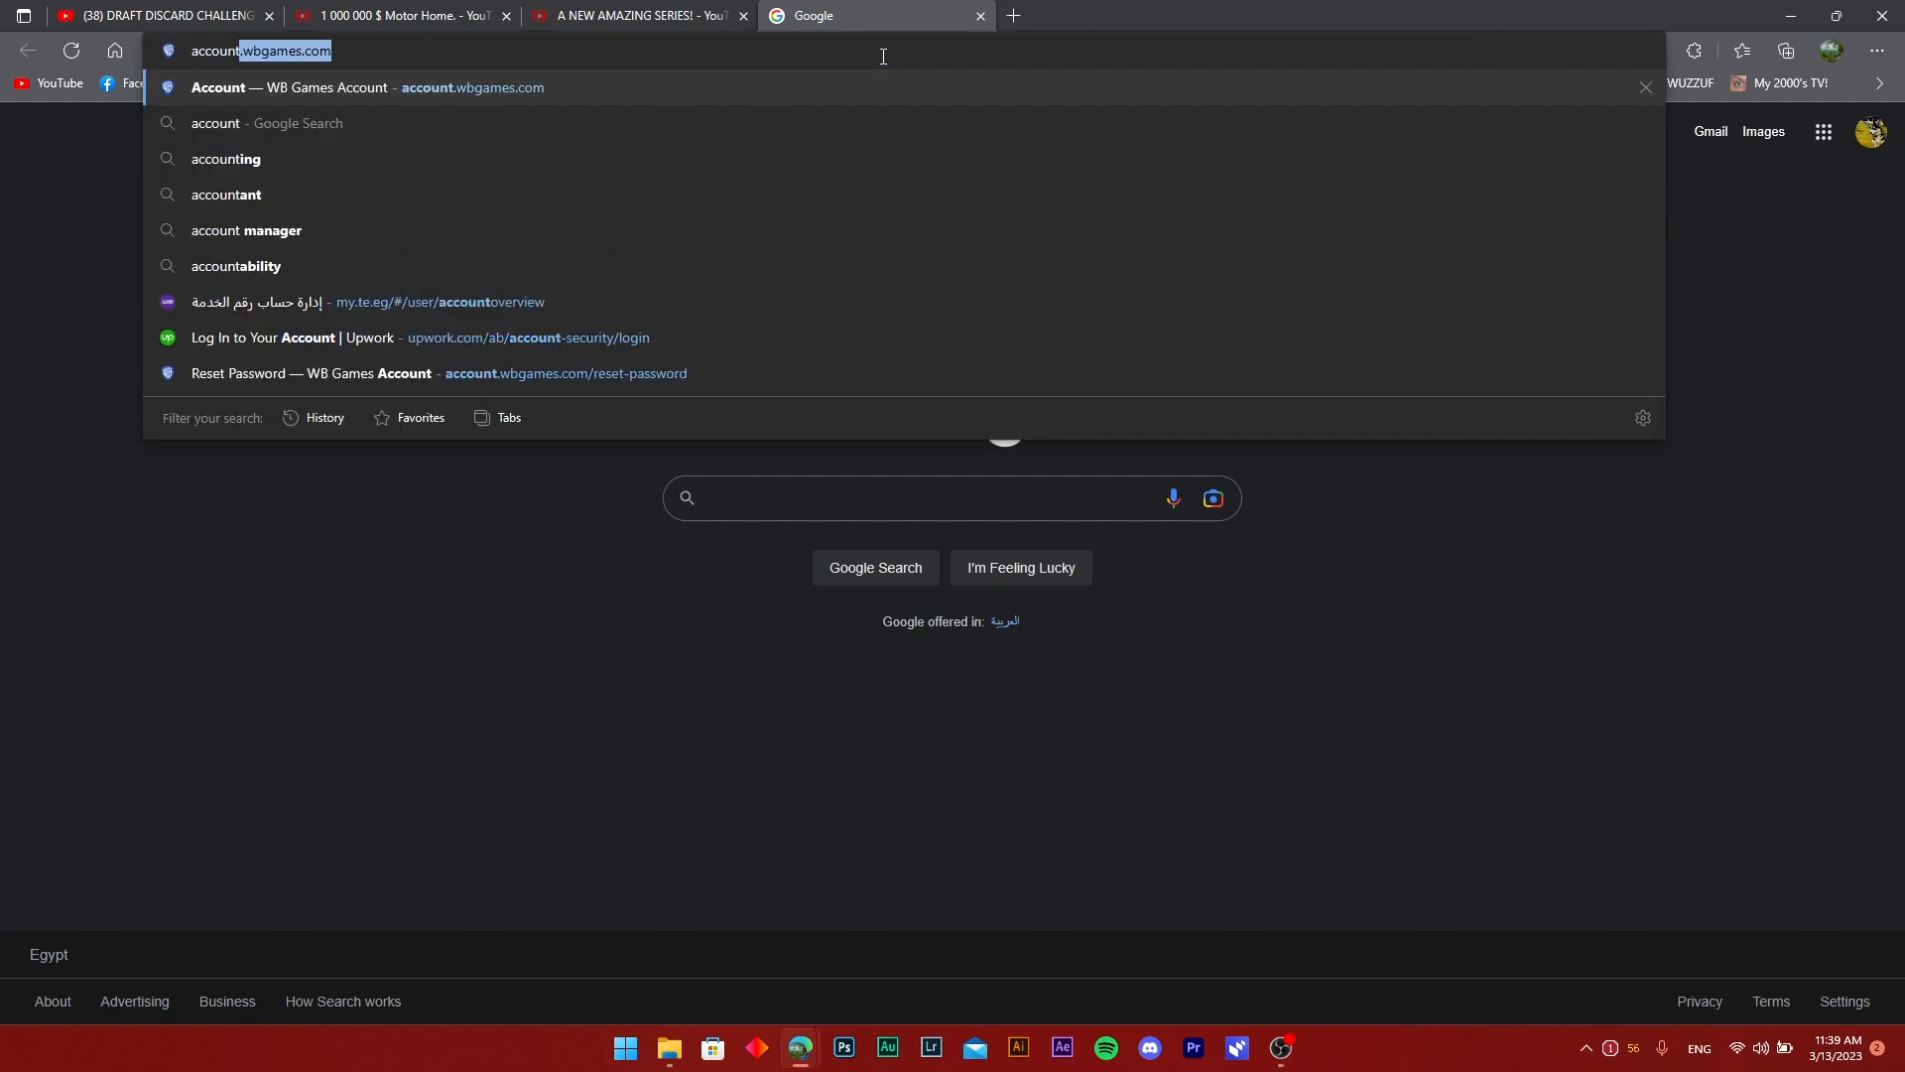
pyautogui.write('accounts.google.com')
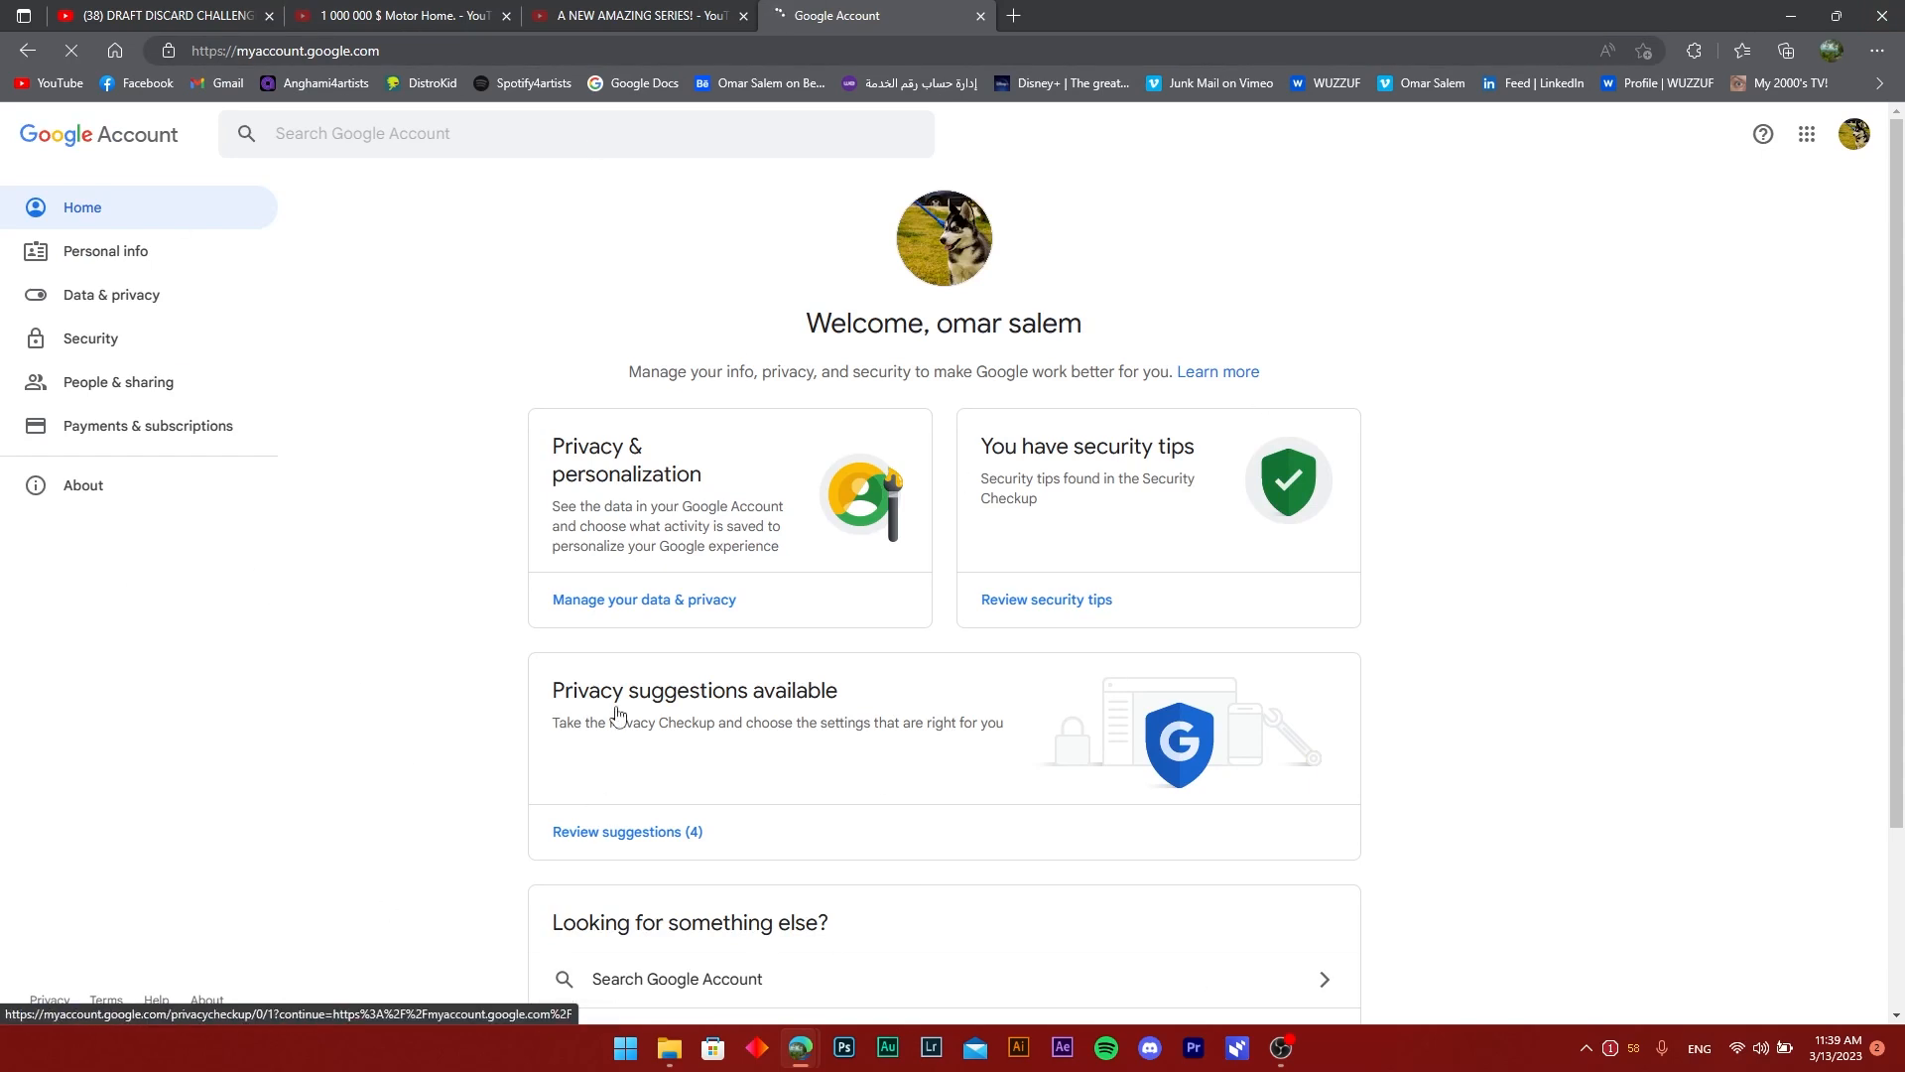
pyautogui.moveTo(101, 308)
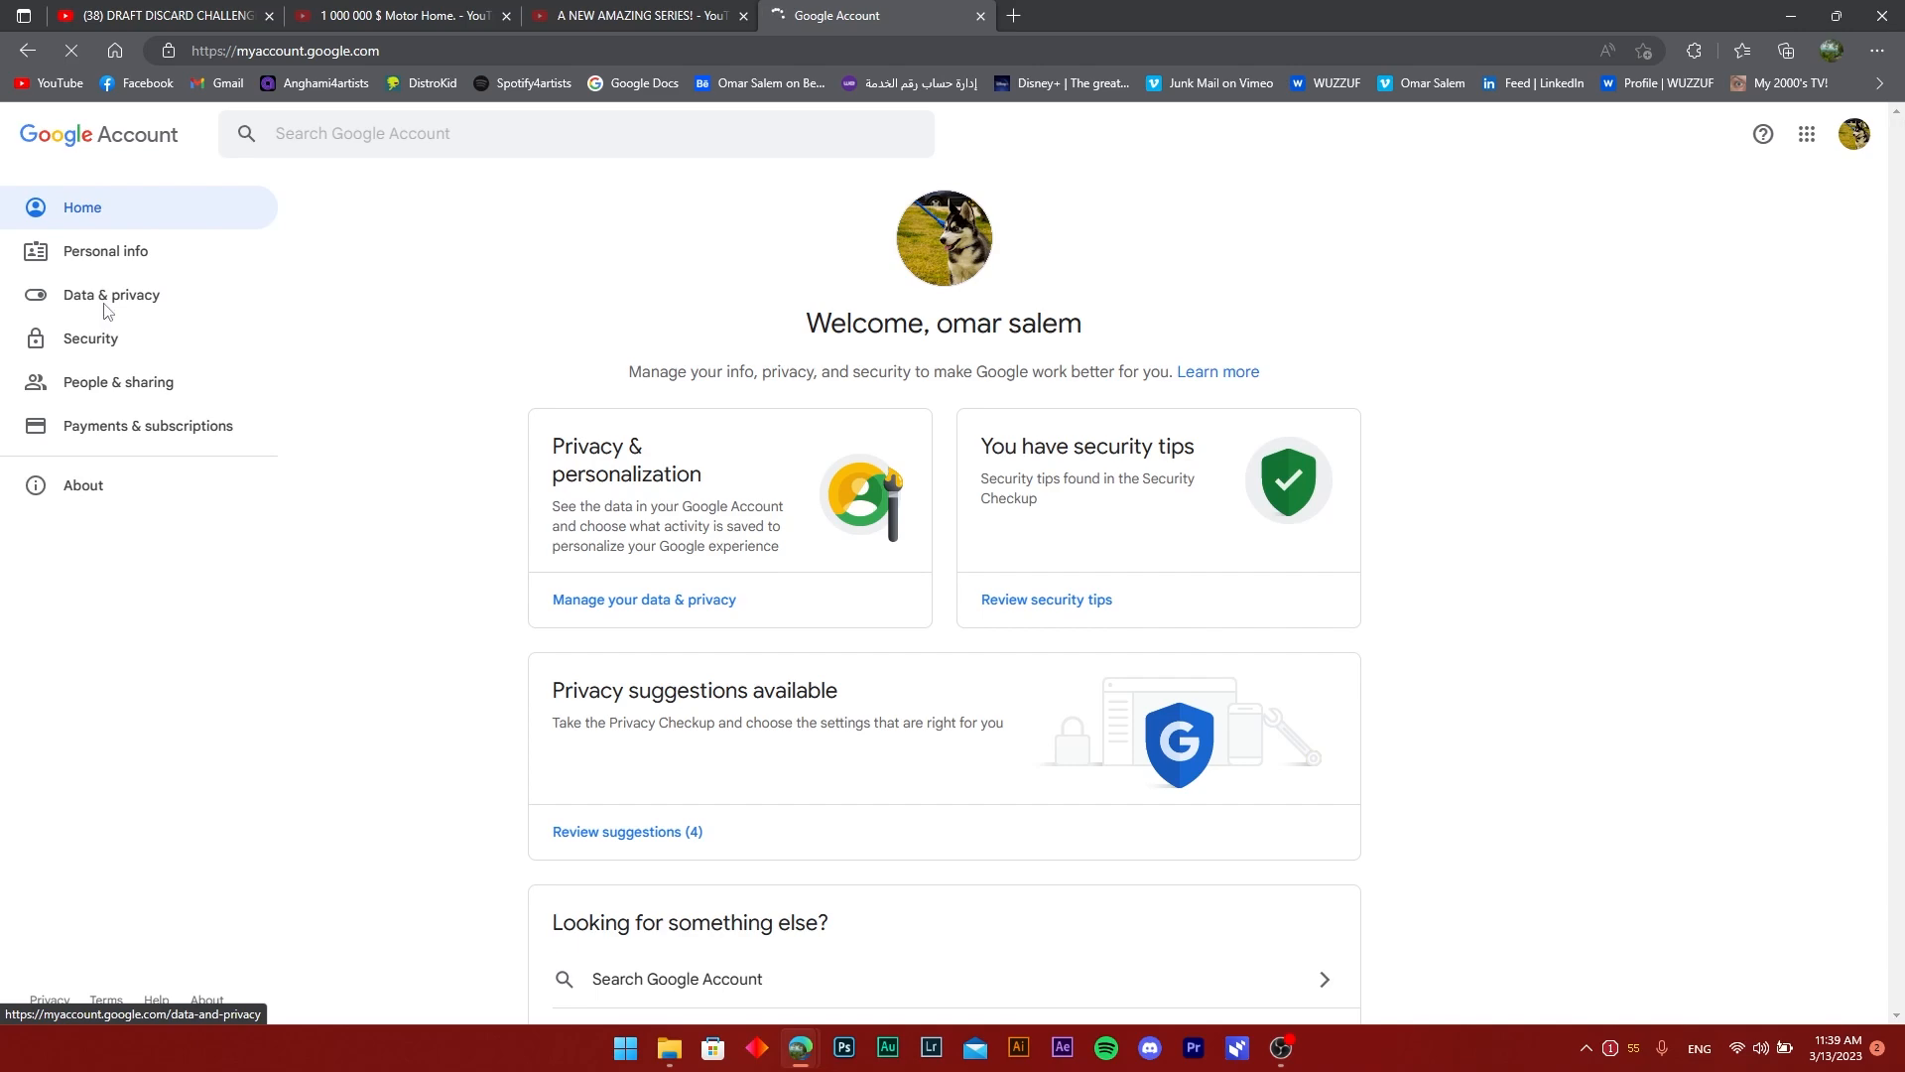
# Step: Go to Data & privacy and scroll to the More options section with account deletion
pyautogui.click(111, 294)
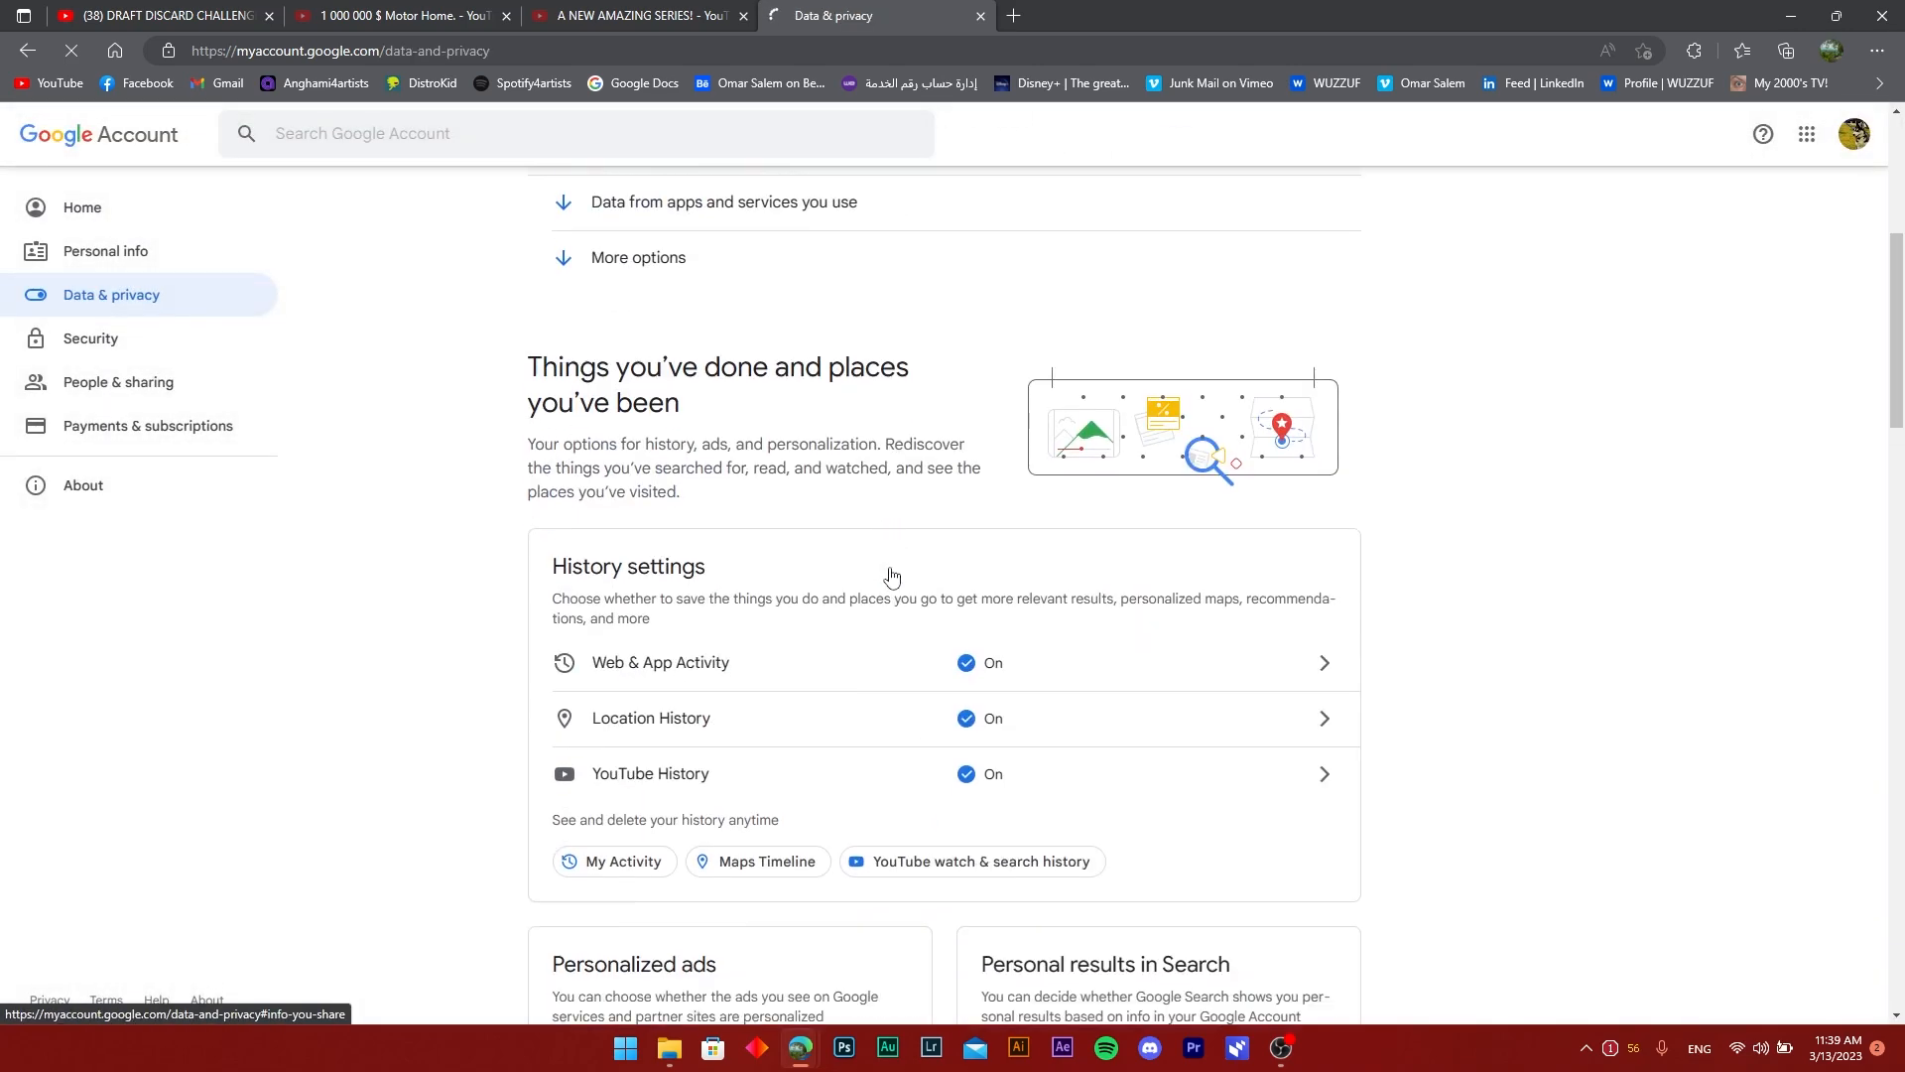
pyautogui.scroll(-3)
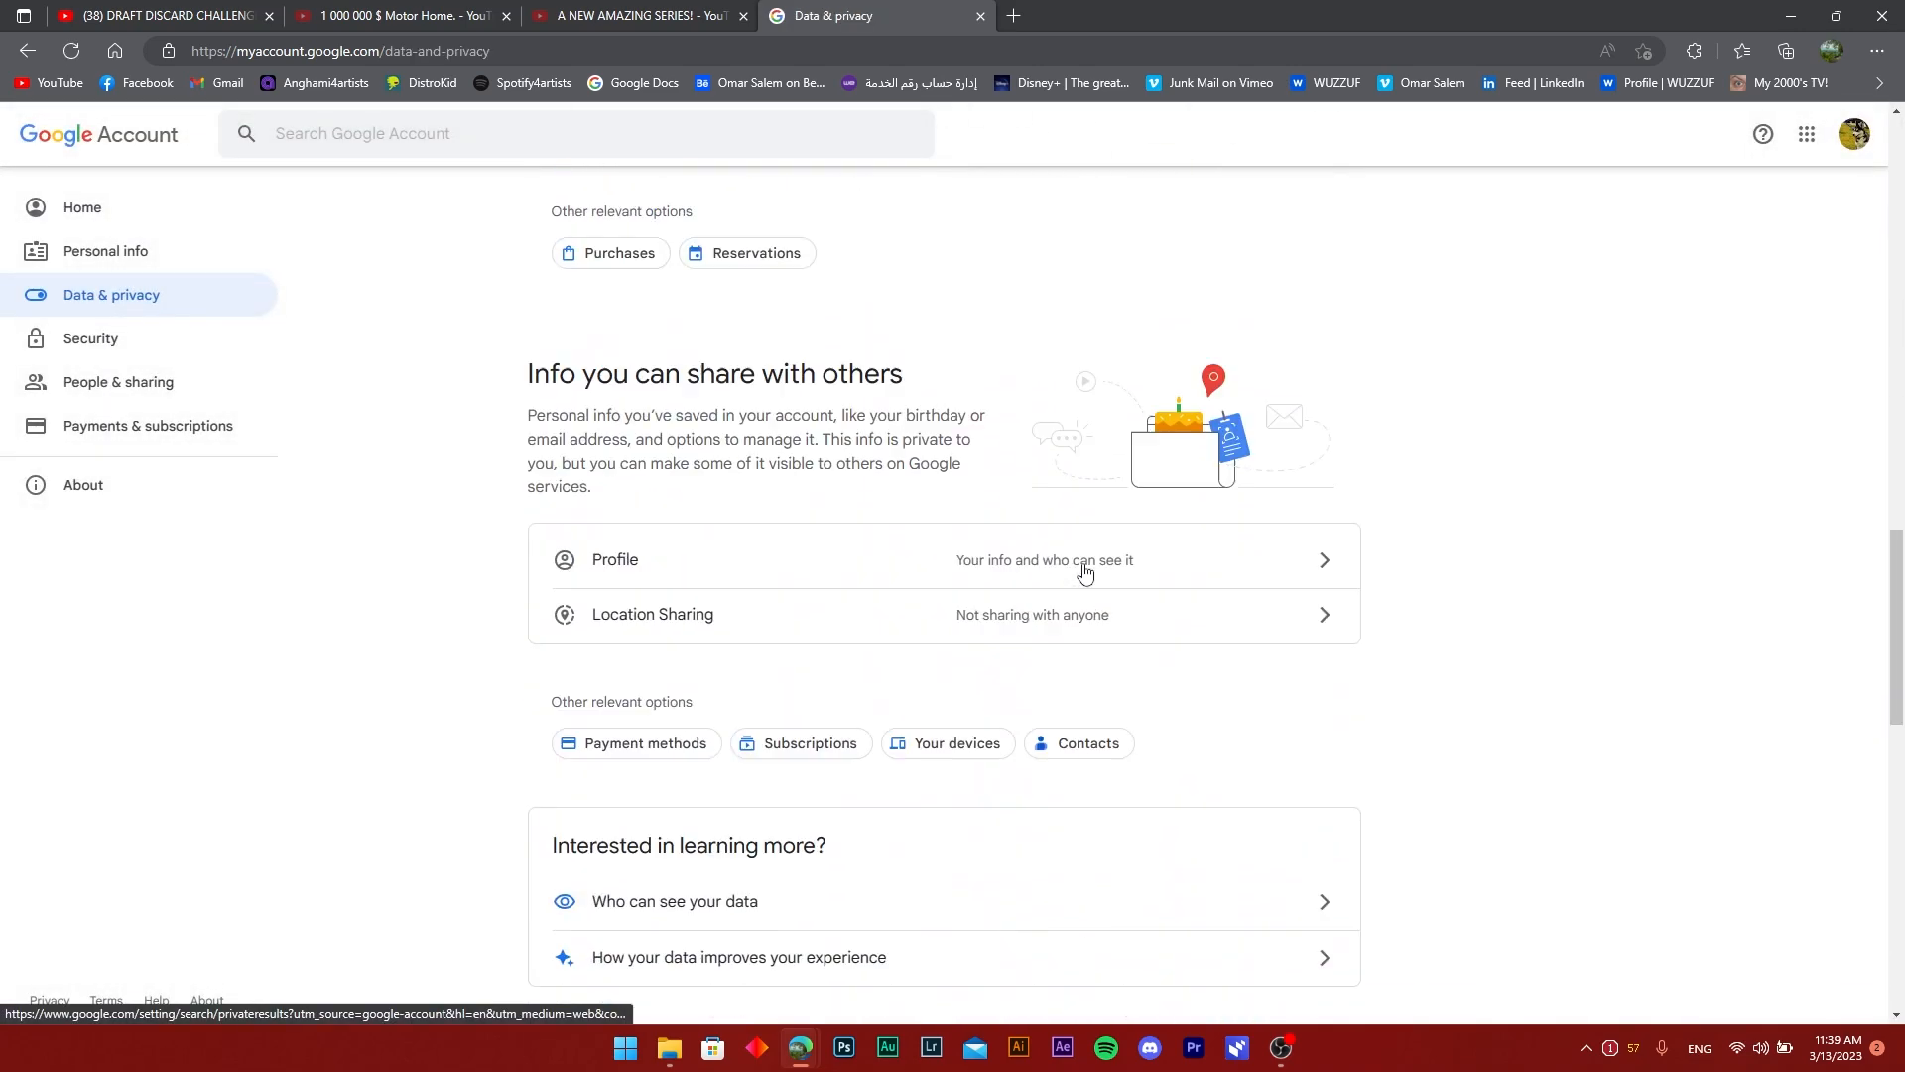
pyautogui.scroll(-3)
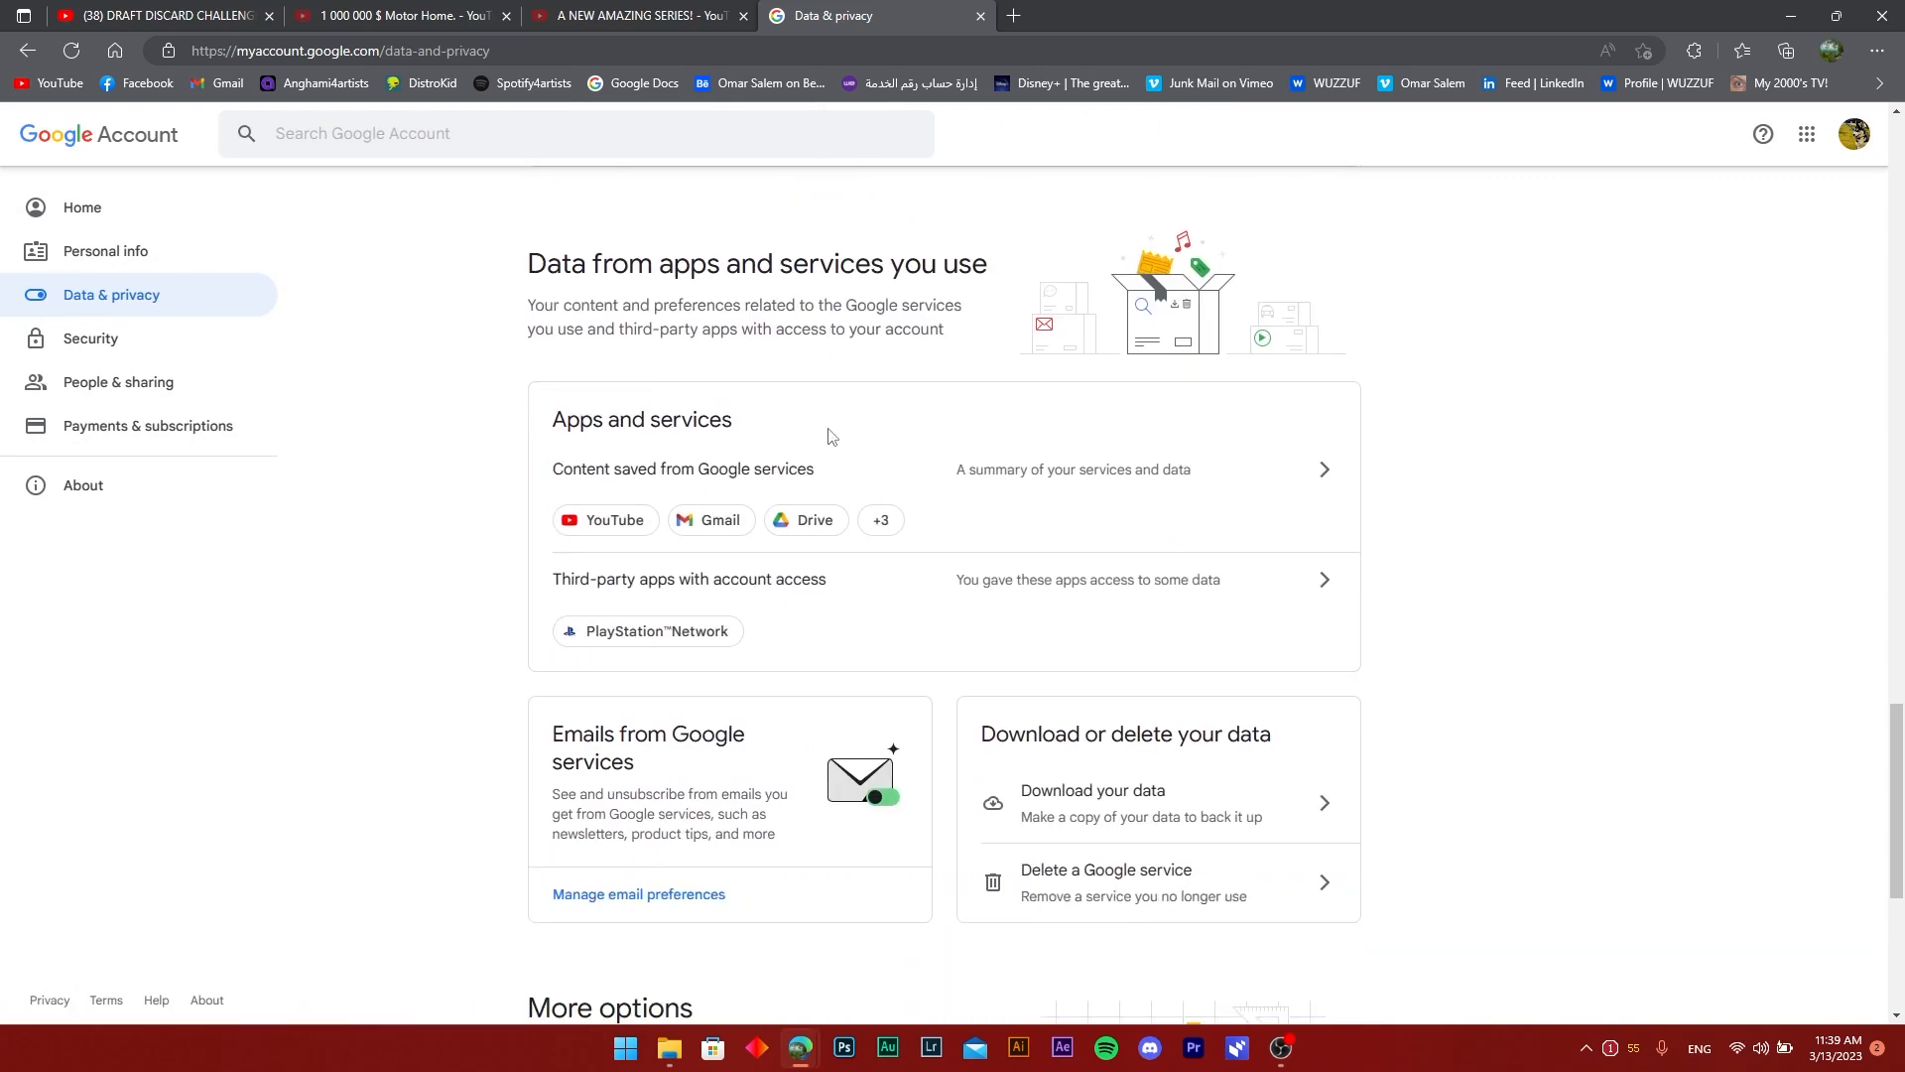
pyautogui.scroll(-3)
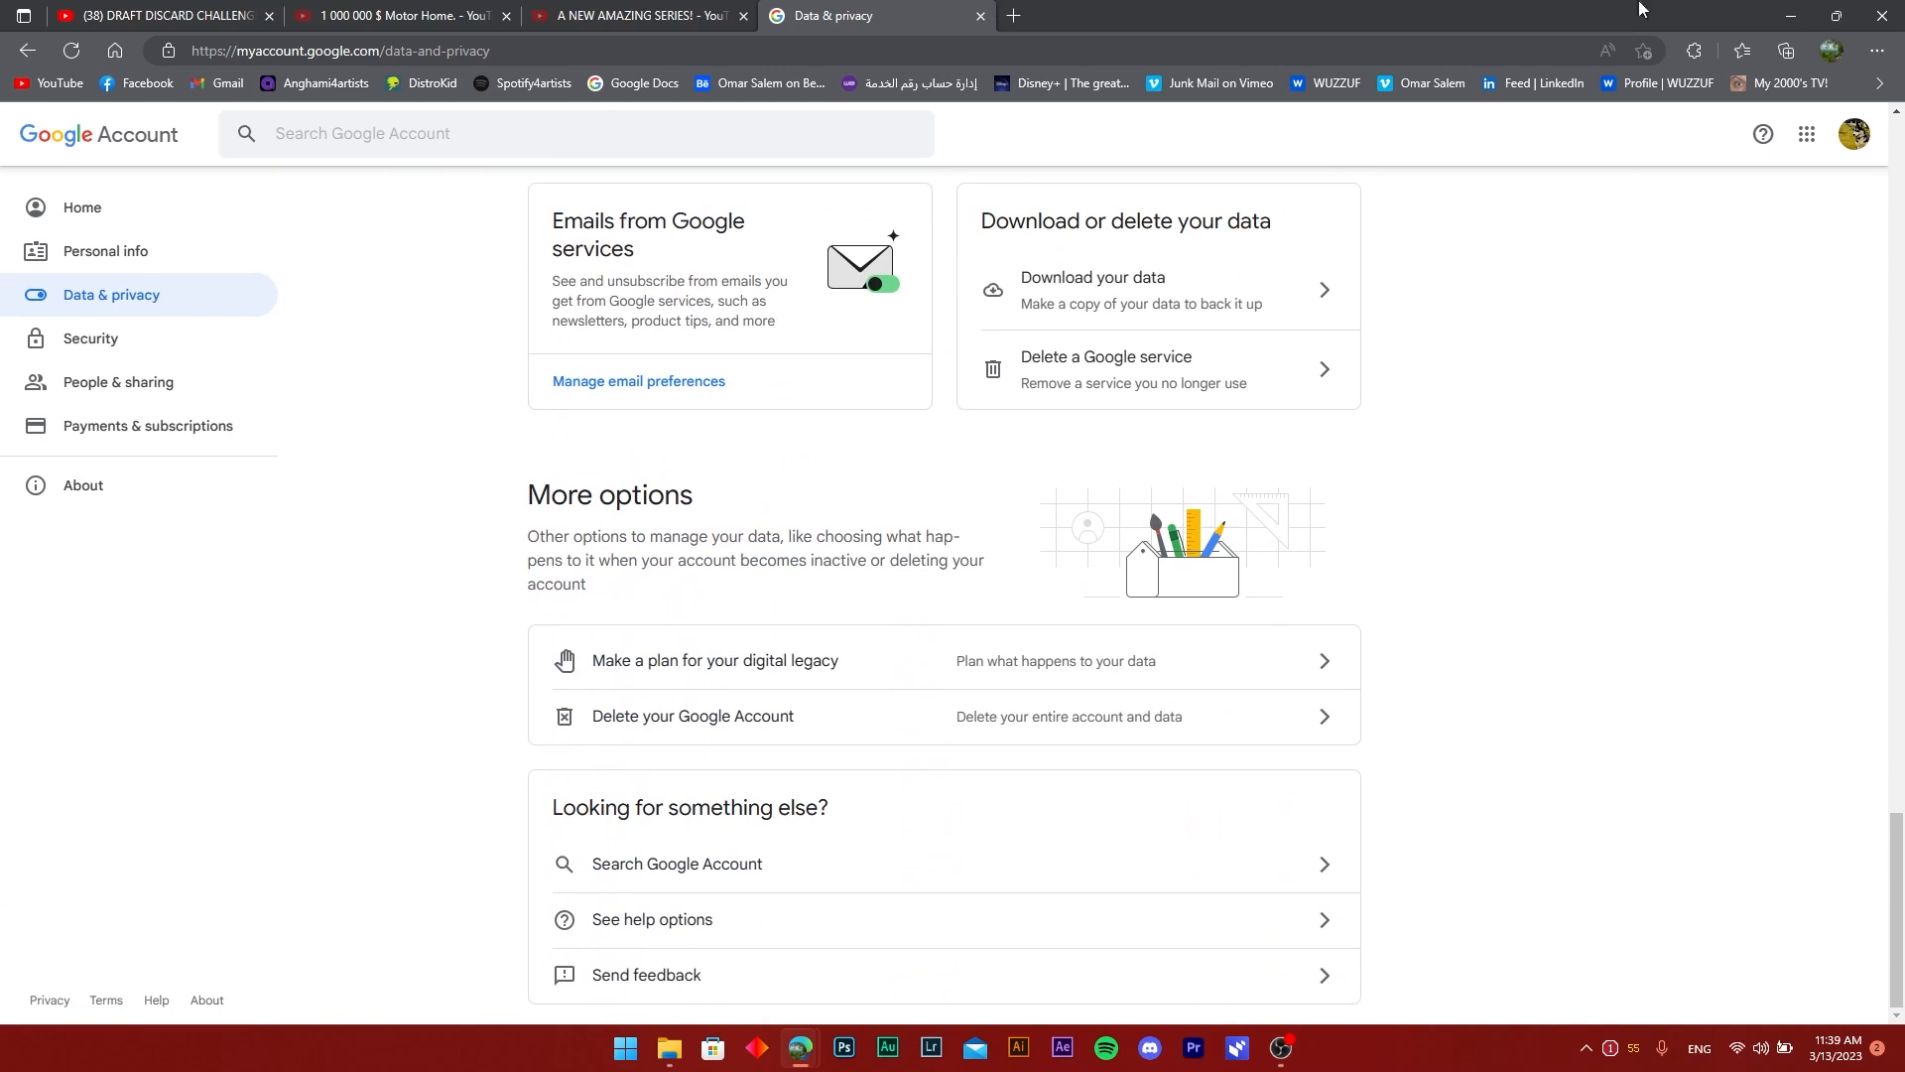
pyautogui.moveTo(778, 710)
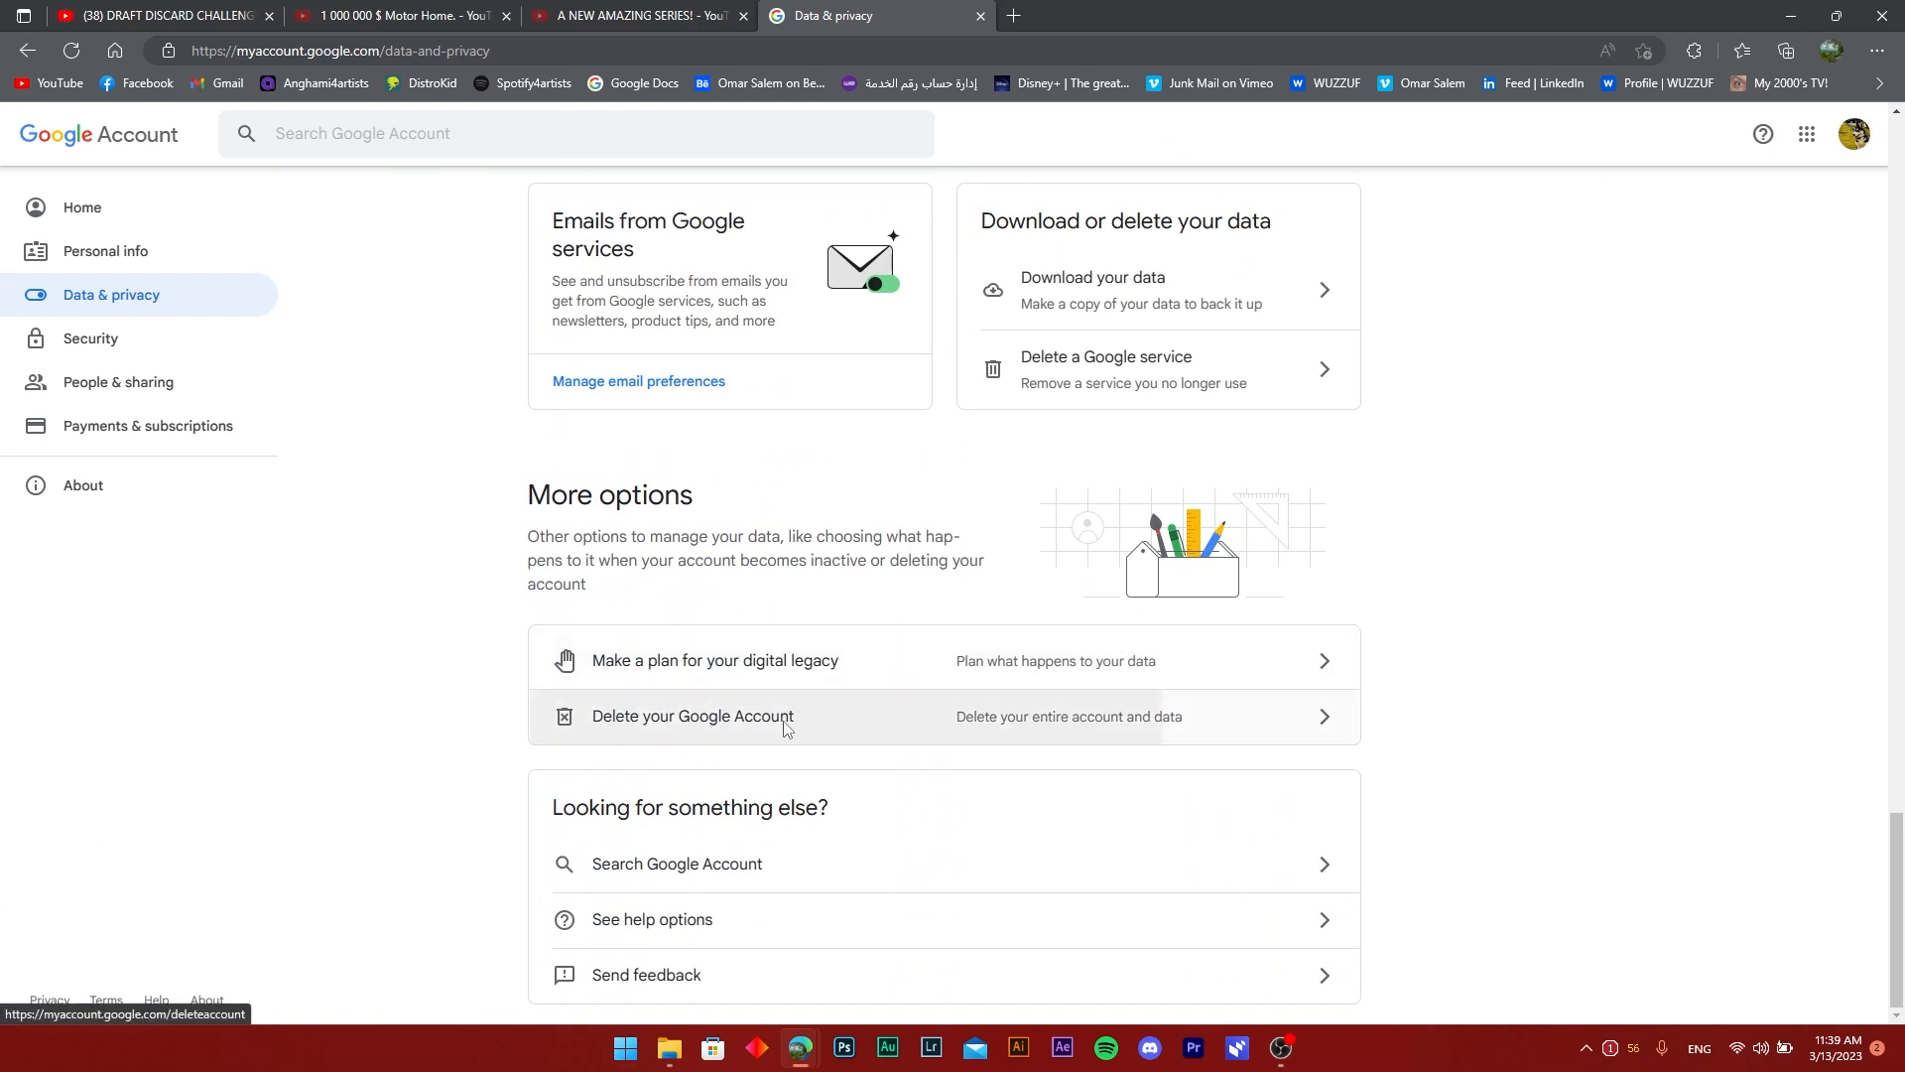
# Step: Go to 'Delete your Google Account' and scroll to the acknowledgement checkboxes and Delete Account button
pyautogui.click(693, 717)
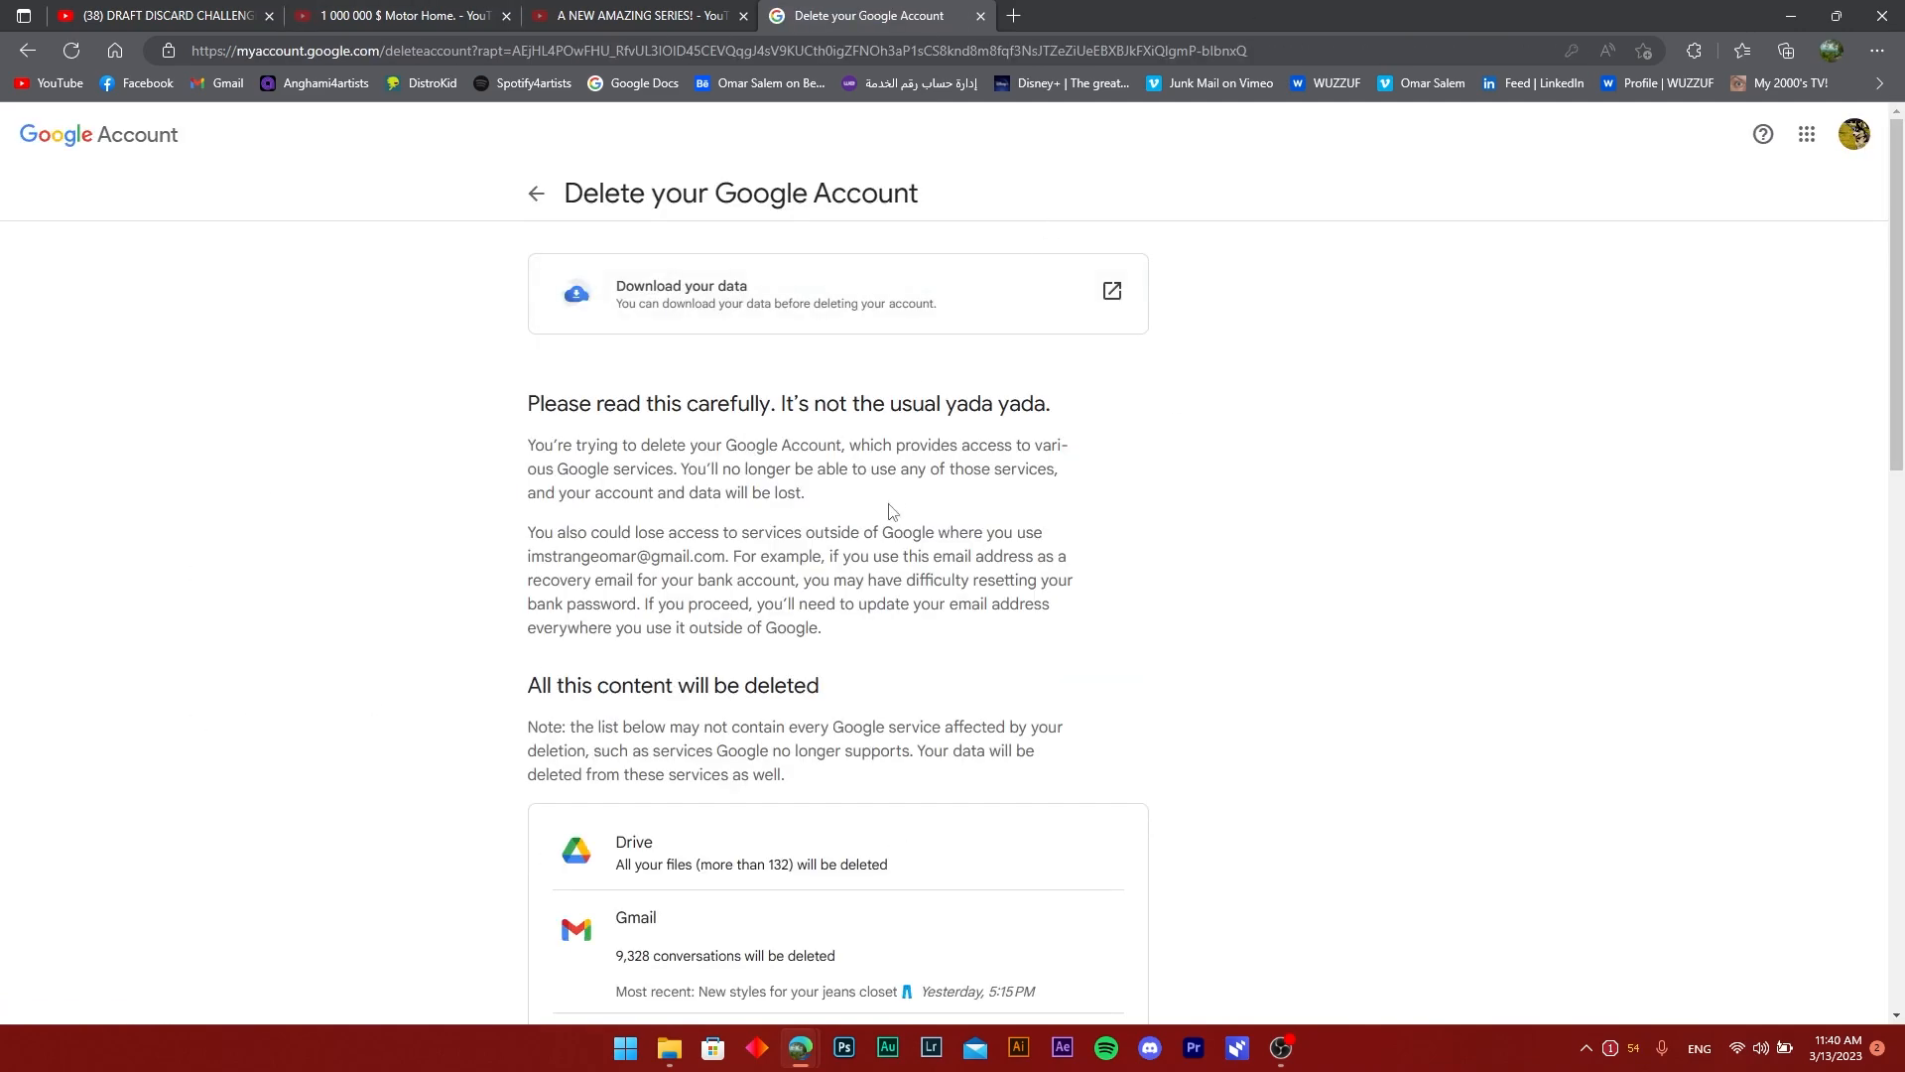
pyautogui.scroll(-3)
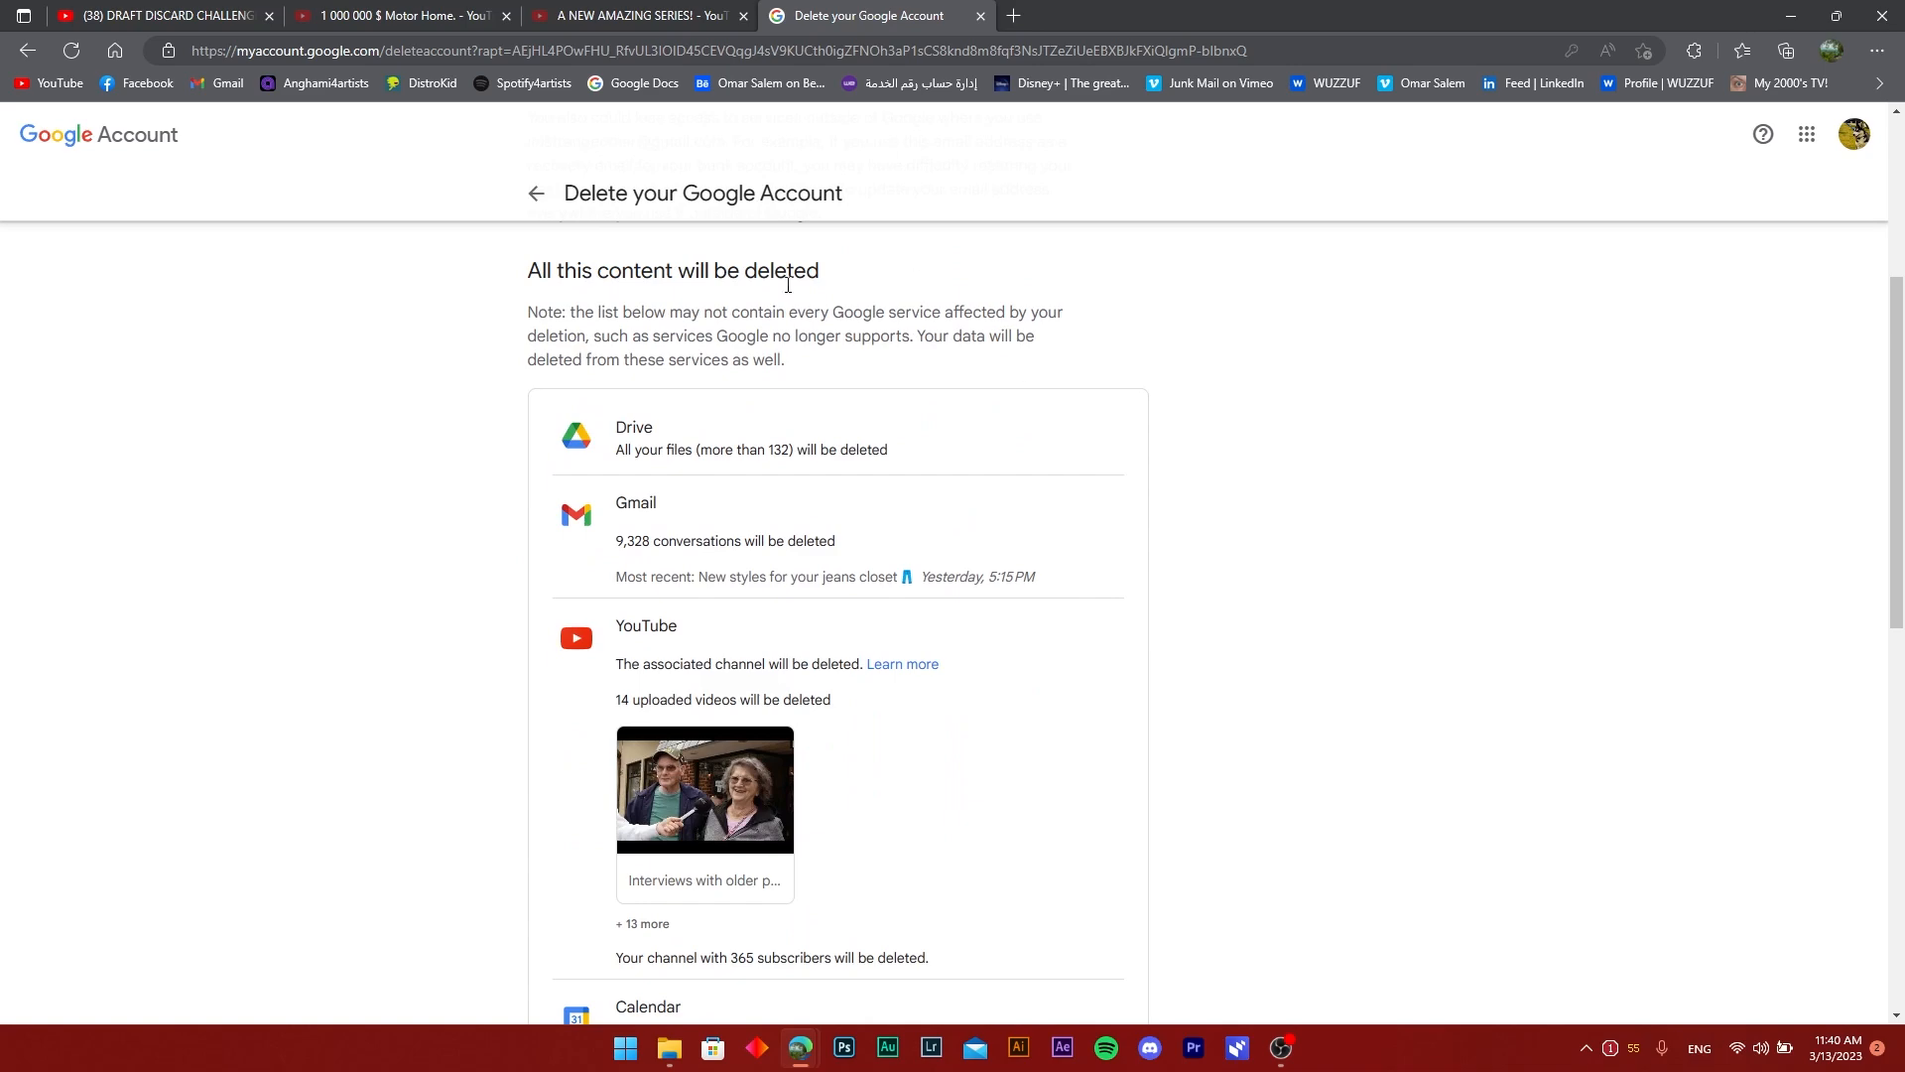
pyautogui.moveTo(264, 587)
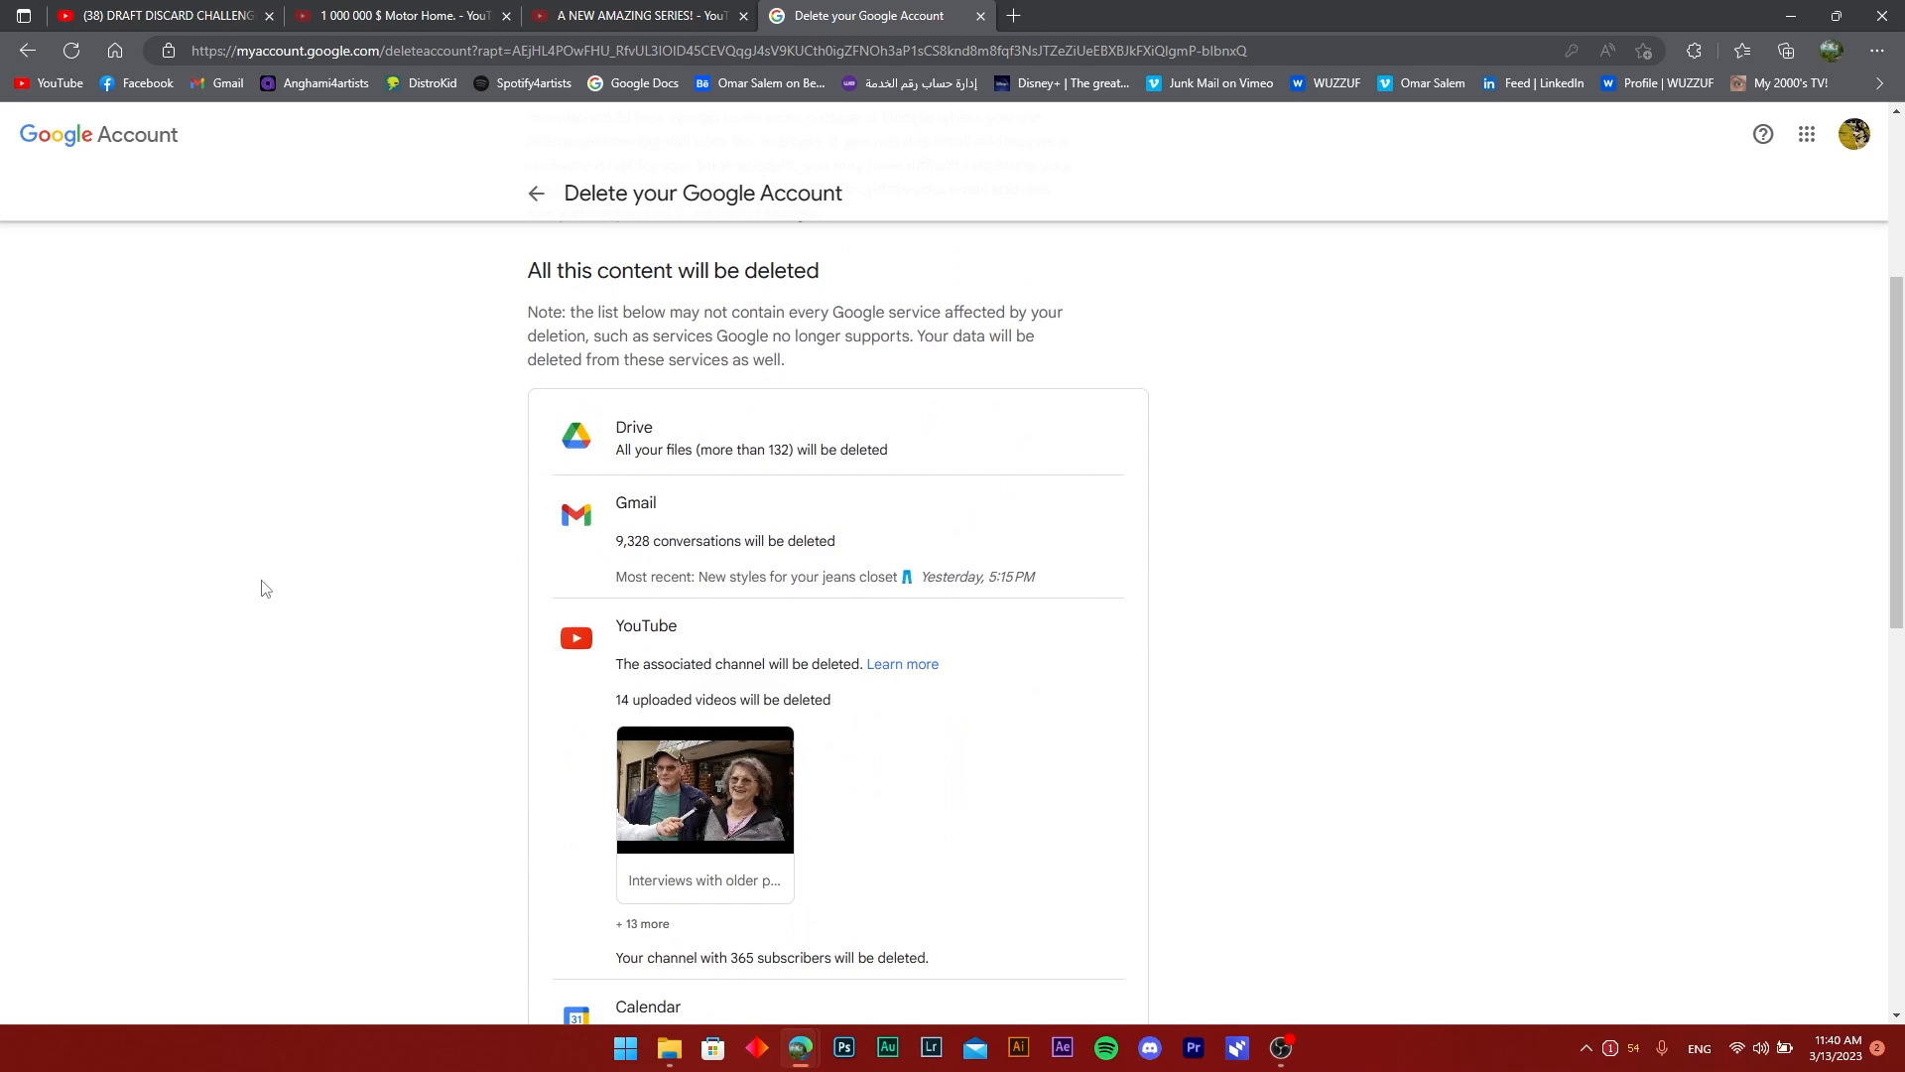
pyautogui.scroll(-3)
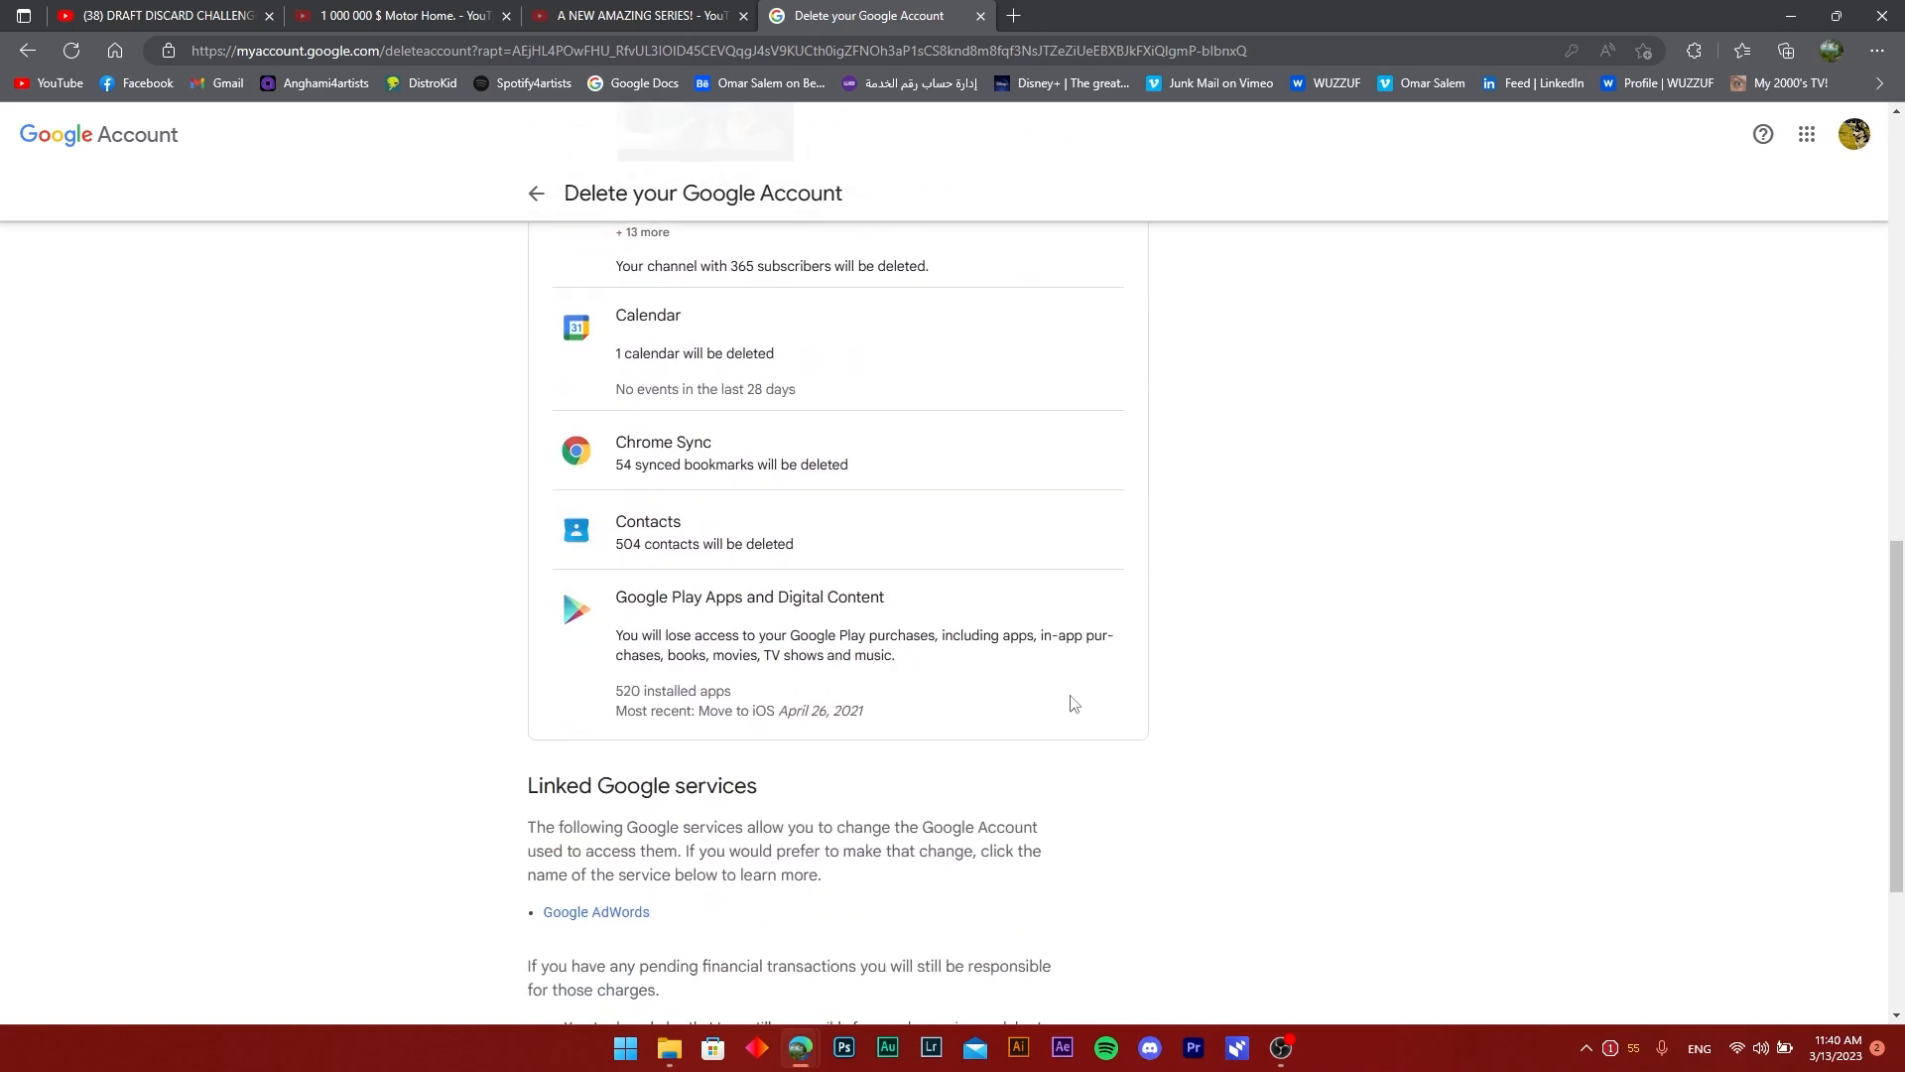
pyautogui.moveTo(1287, 579)
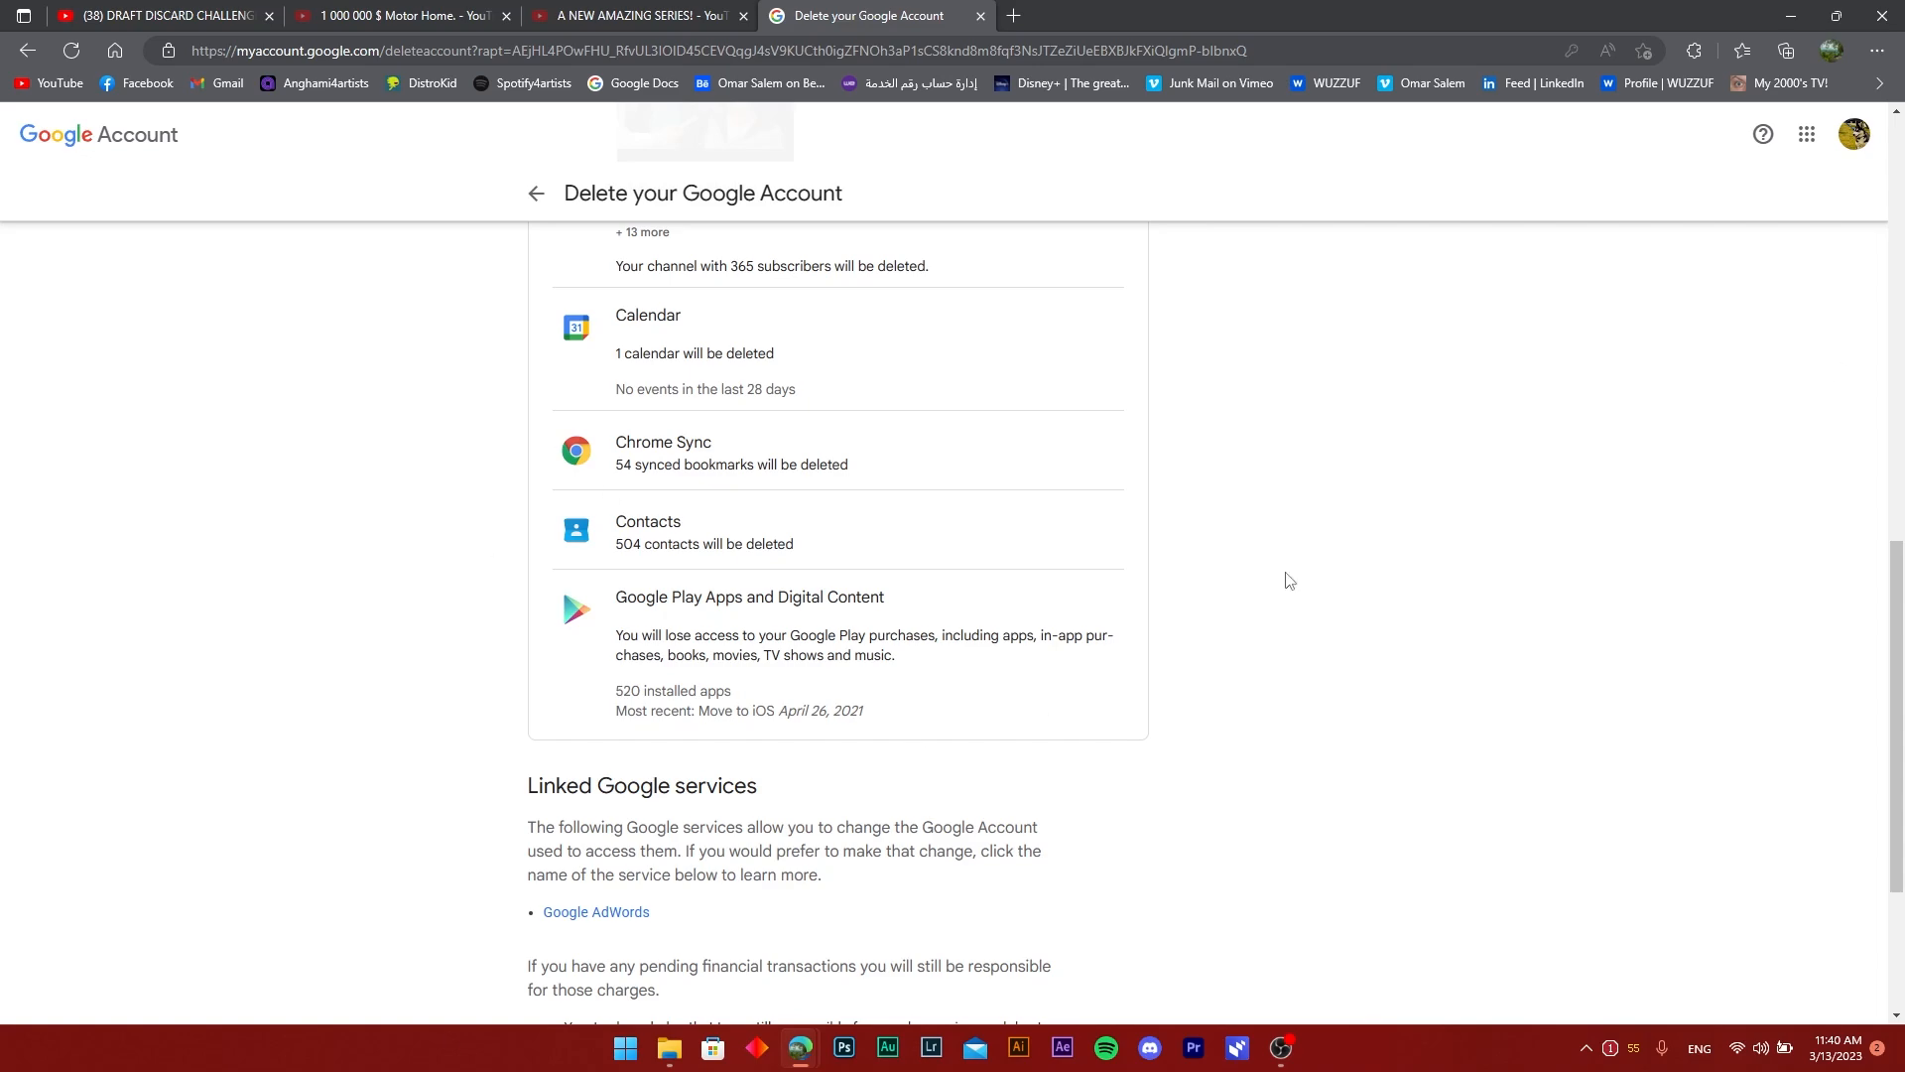
pyautogui.scroll(-3)
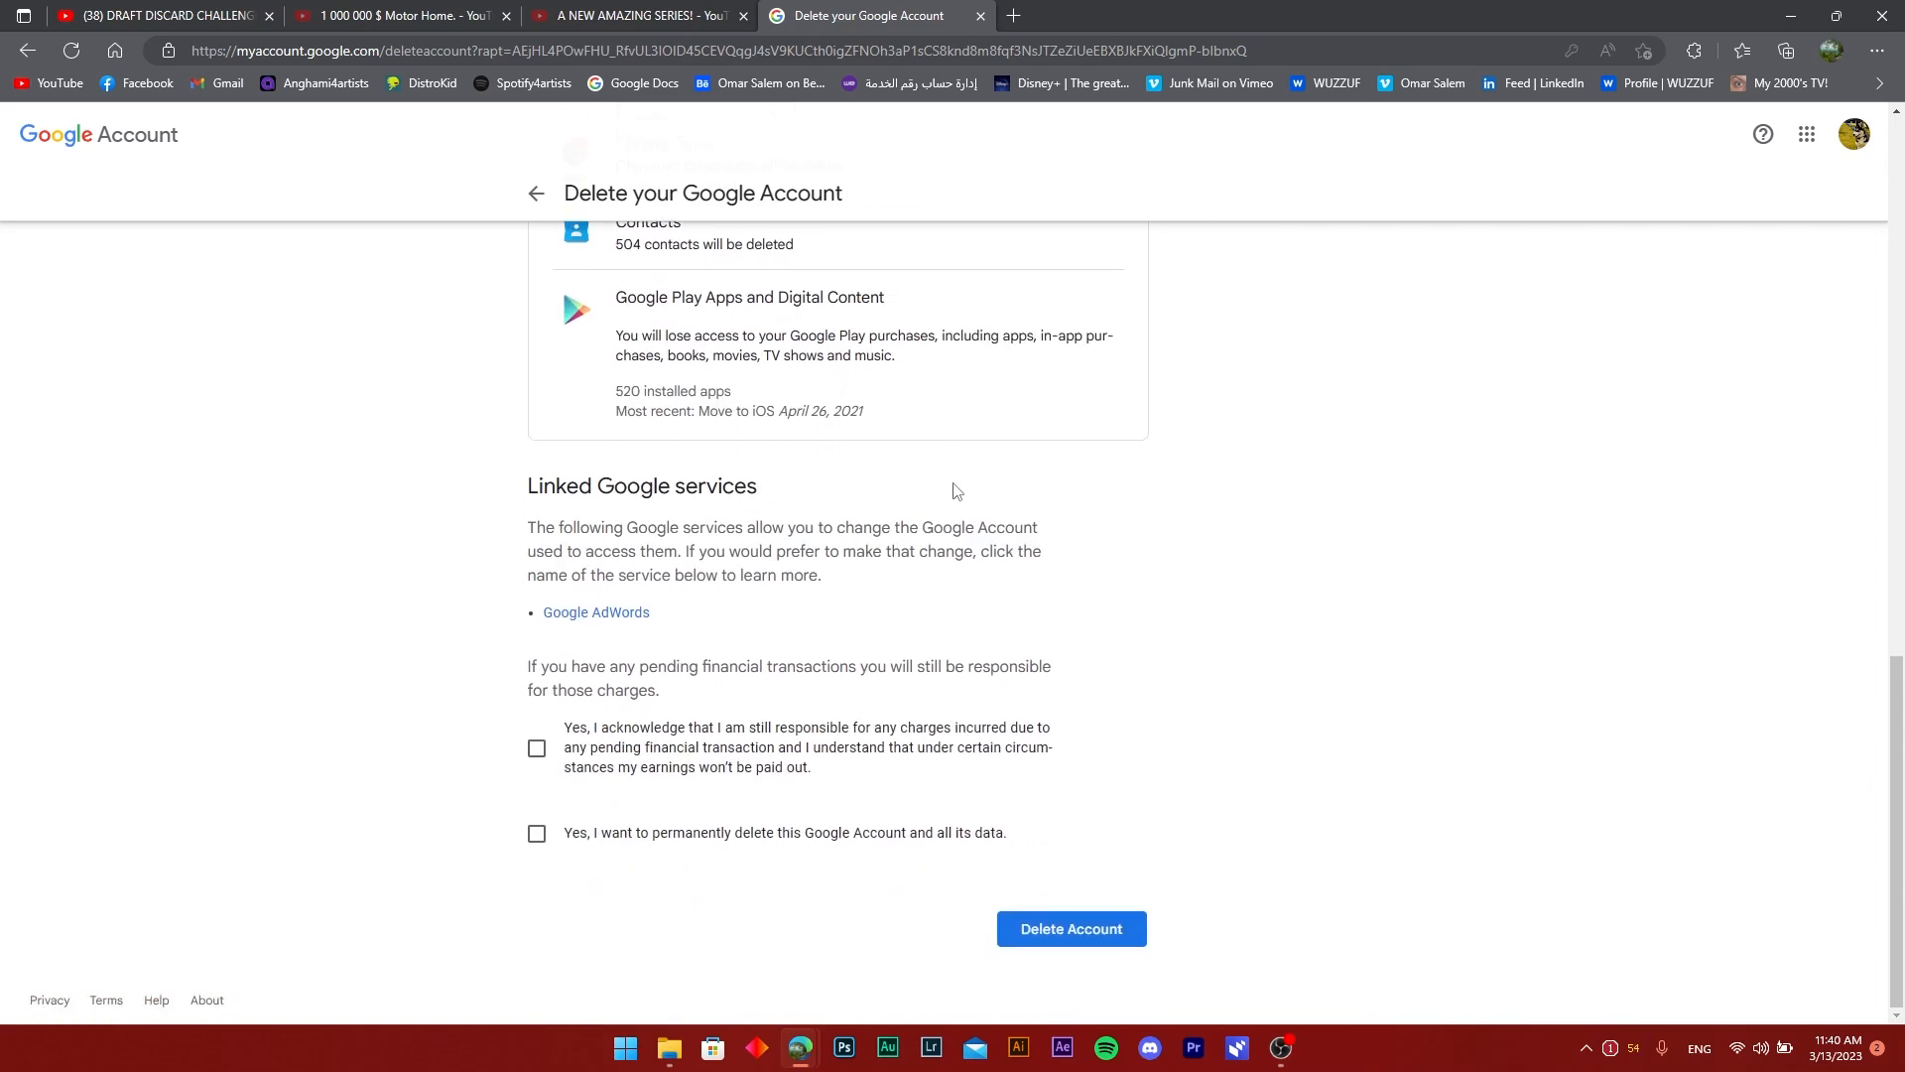
pyautogui.moveTo(1107, 726)
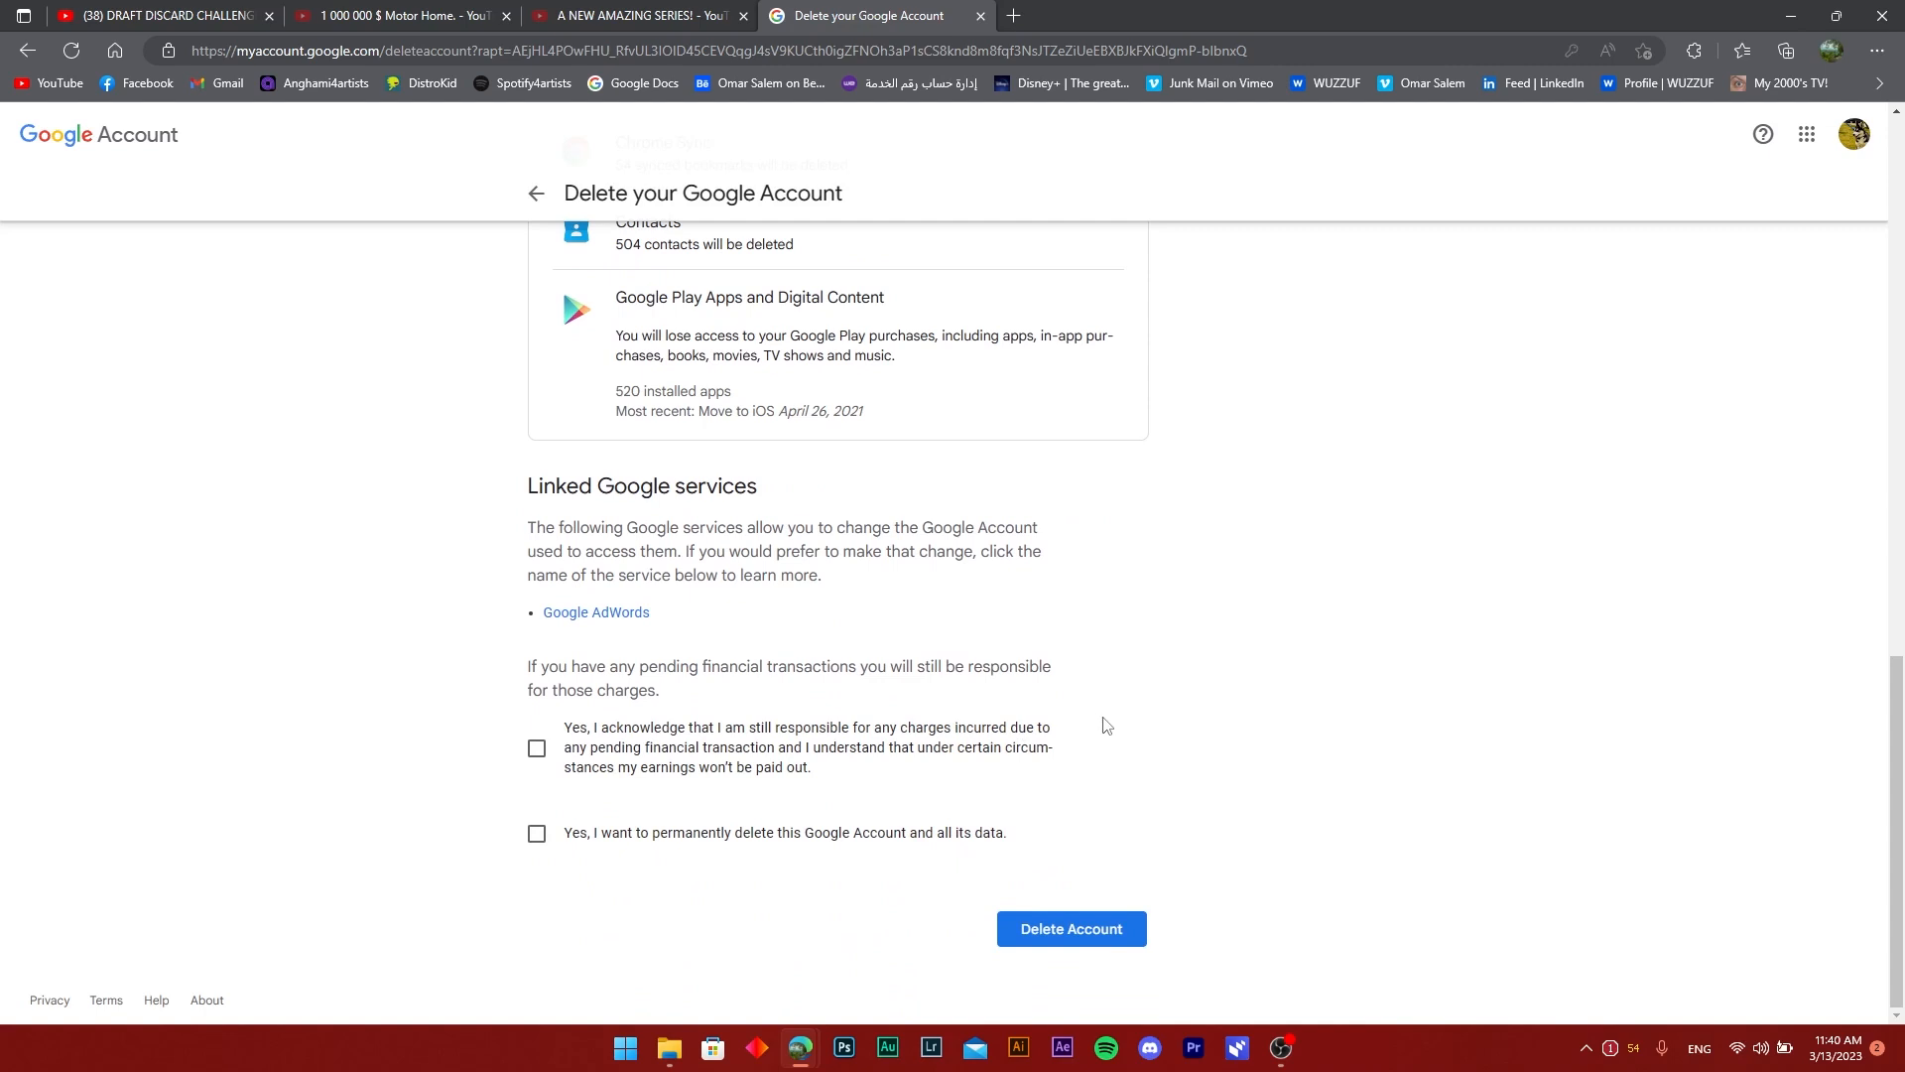
pyautogui.moveTo(744, 596)
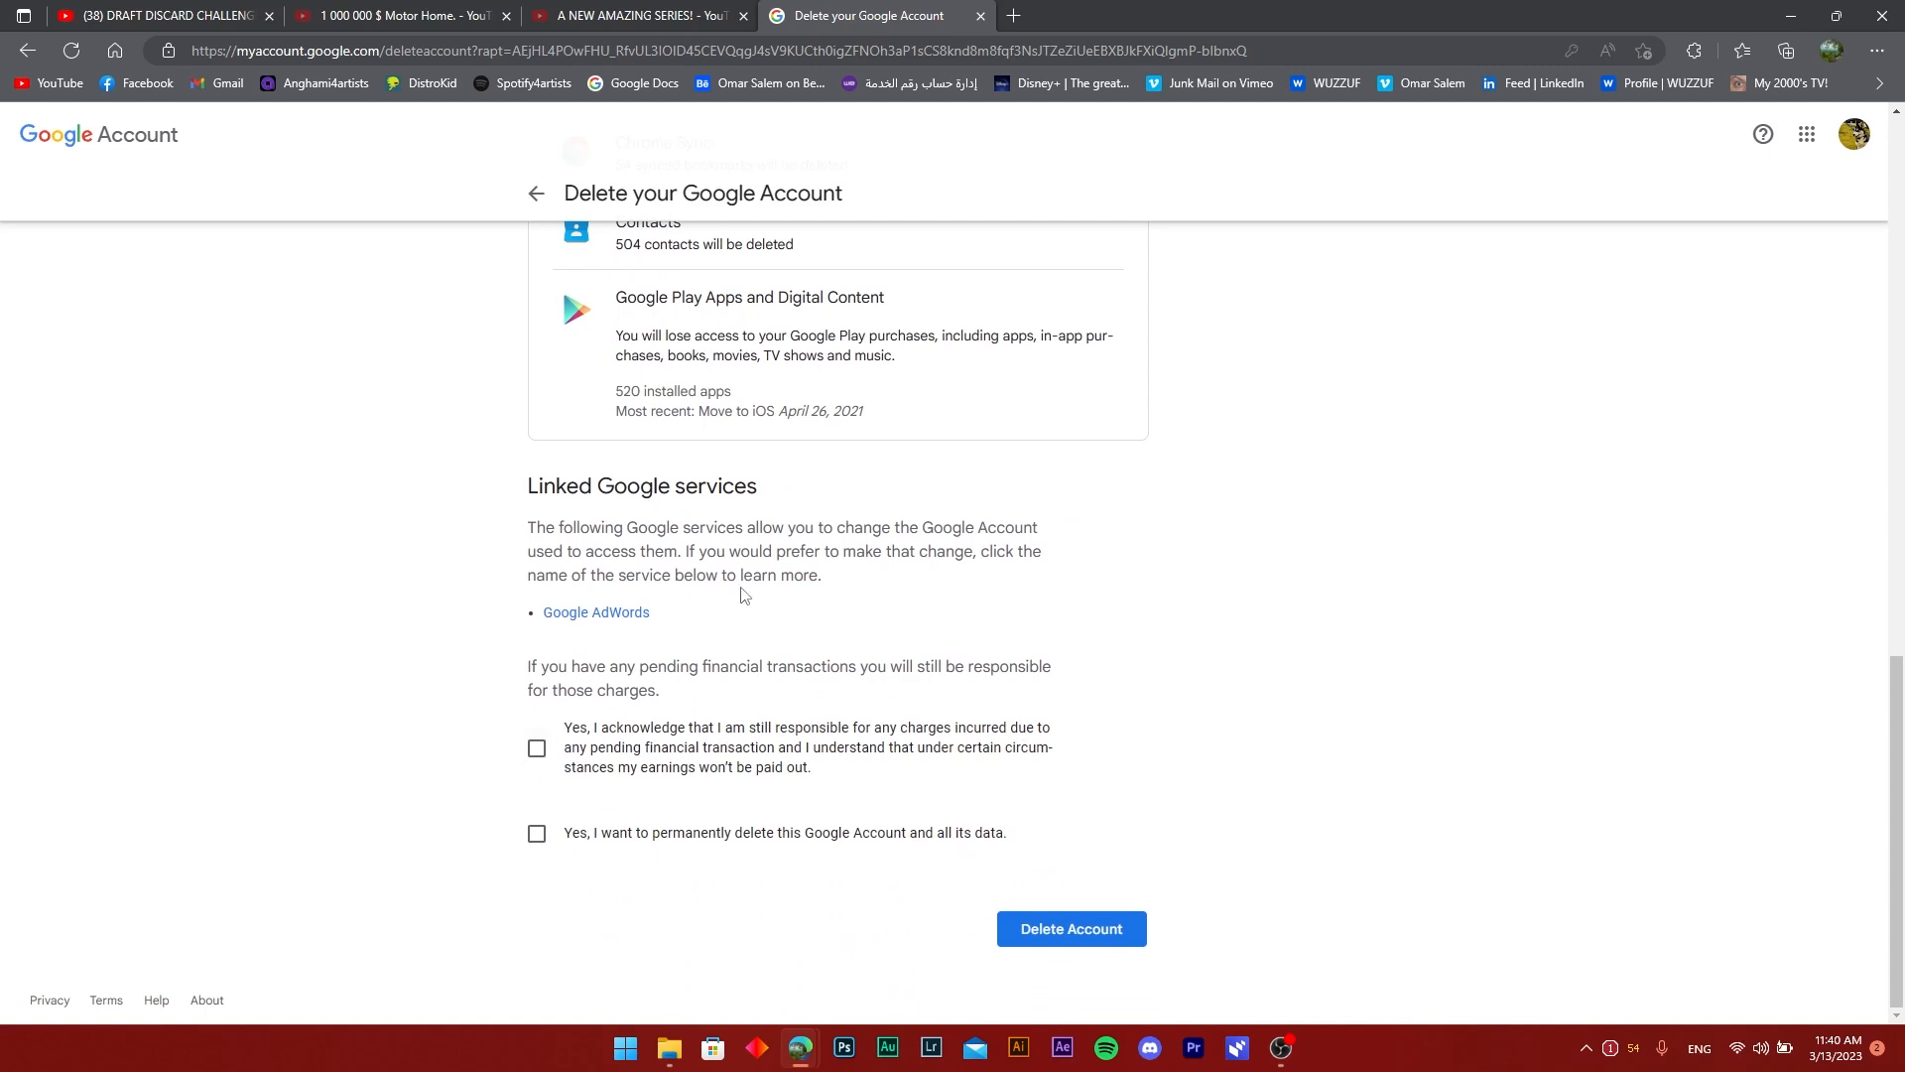
pyautogui.moveTo(572, 854)
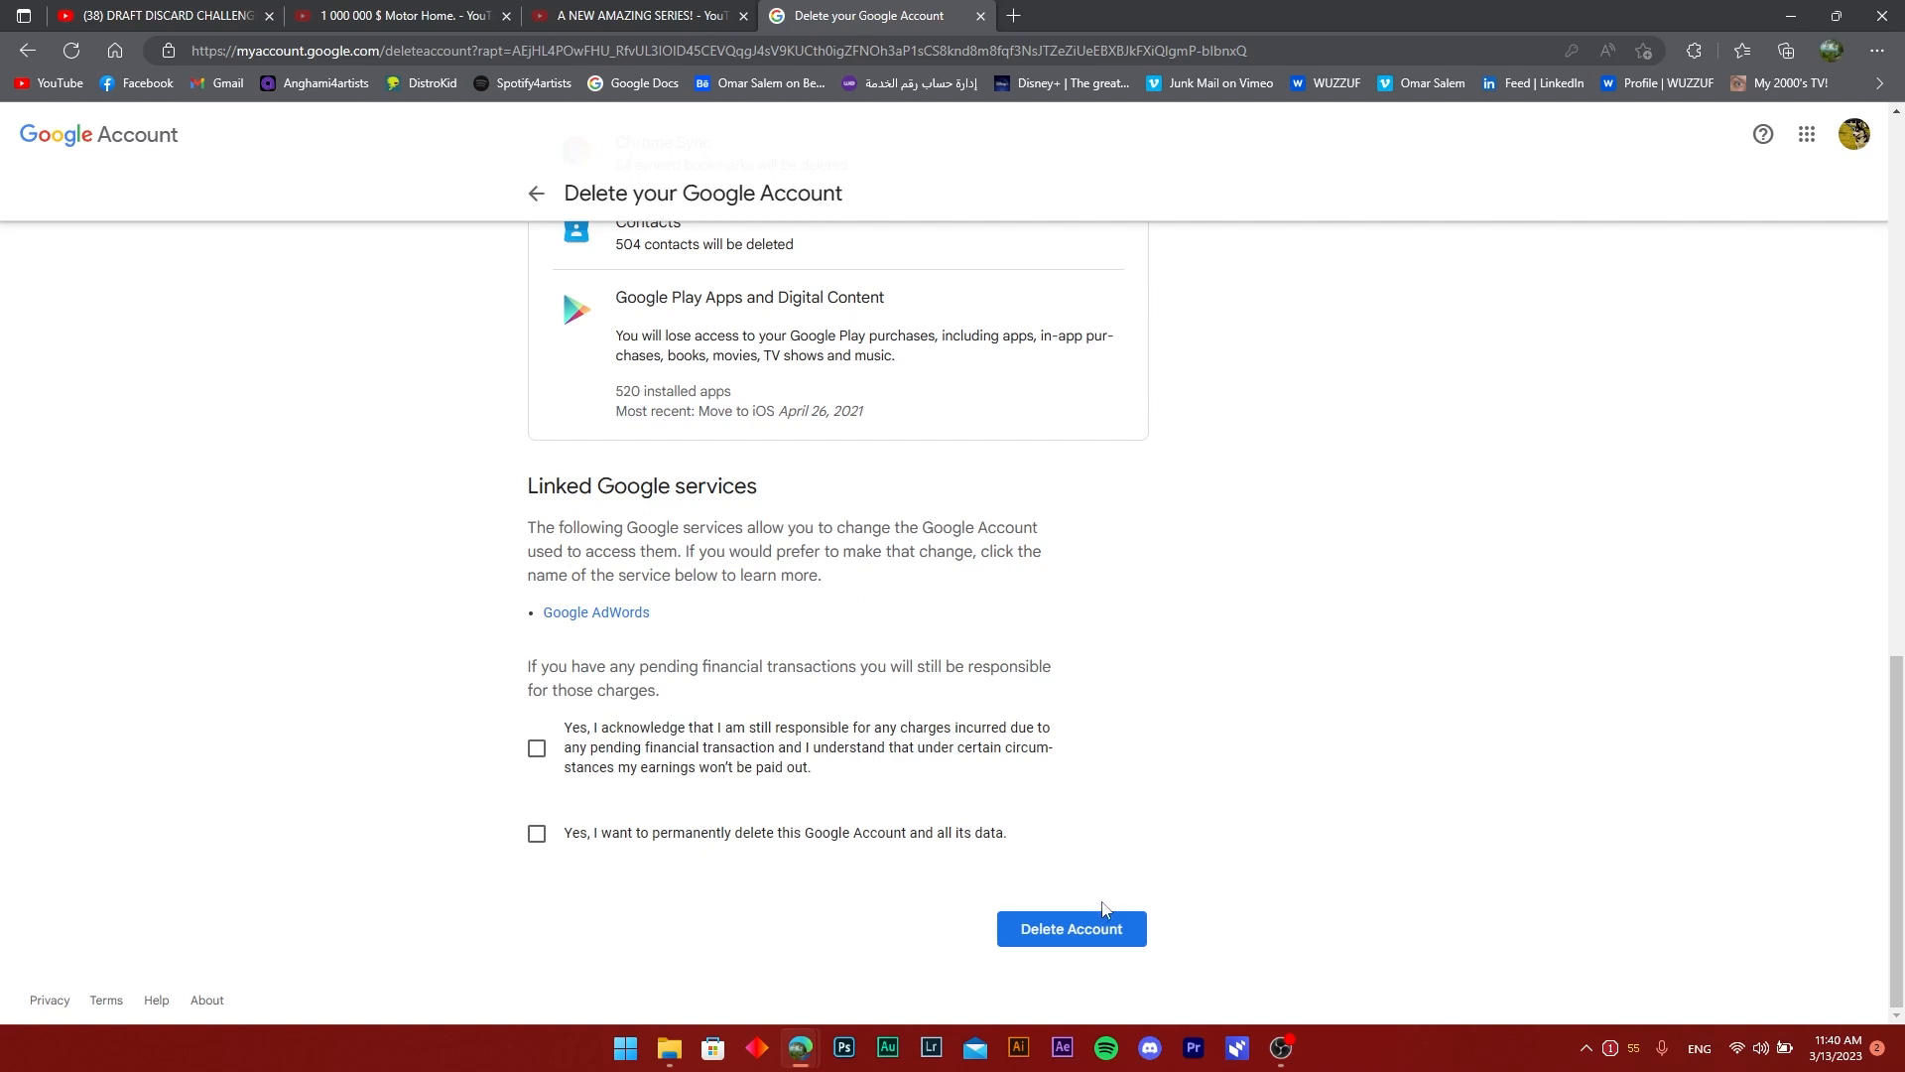
pyautogui.moveTo(919, 135)
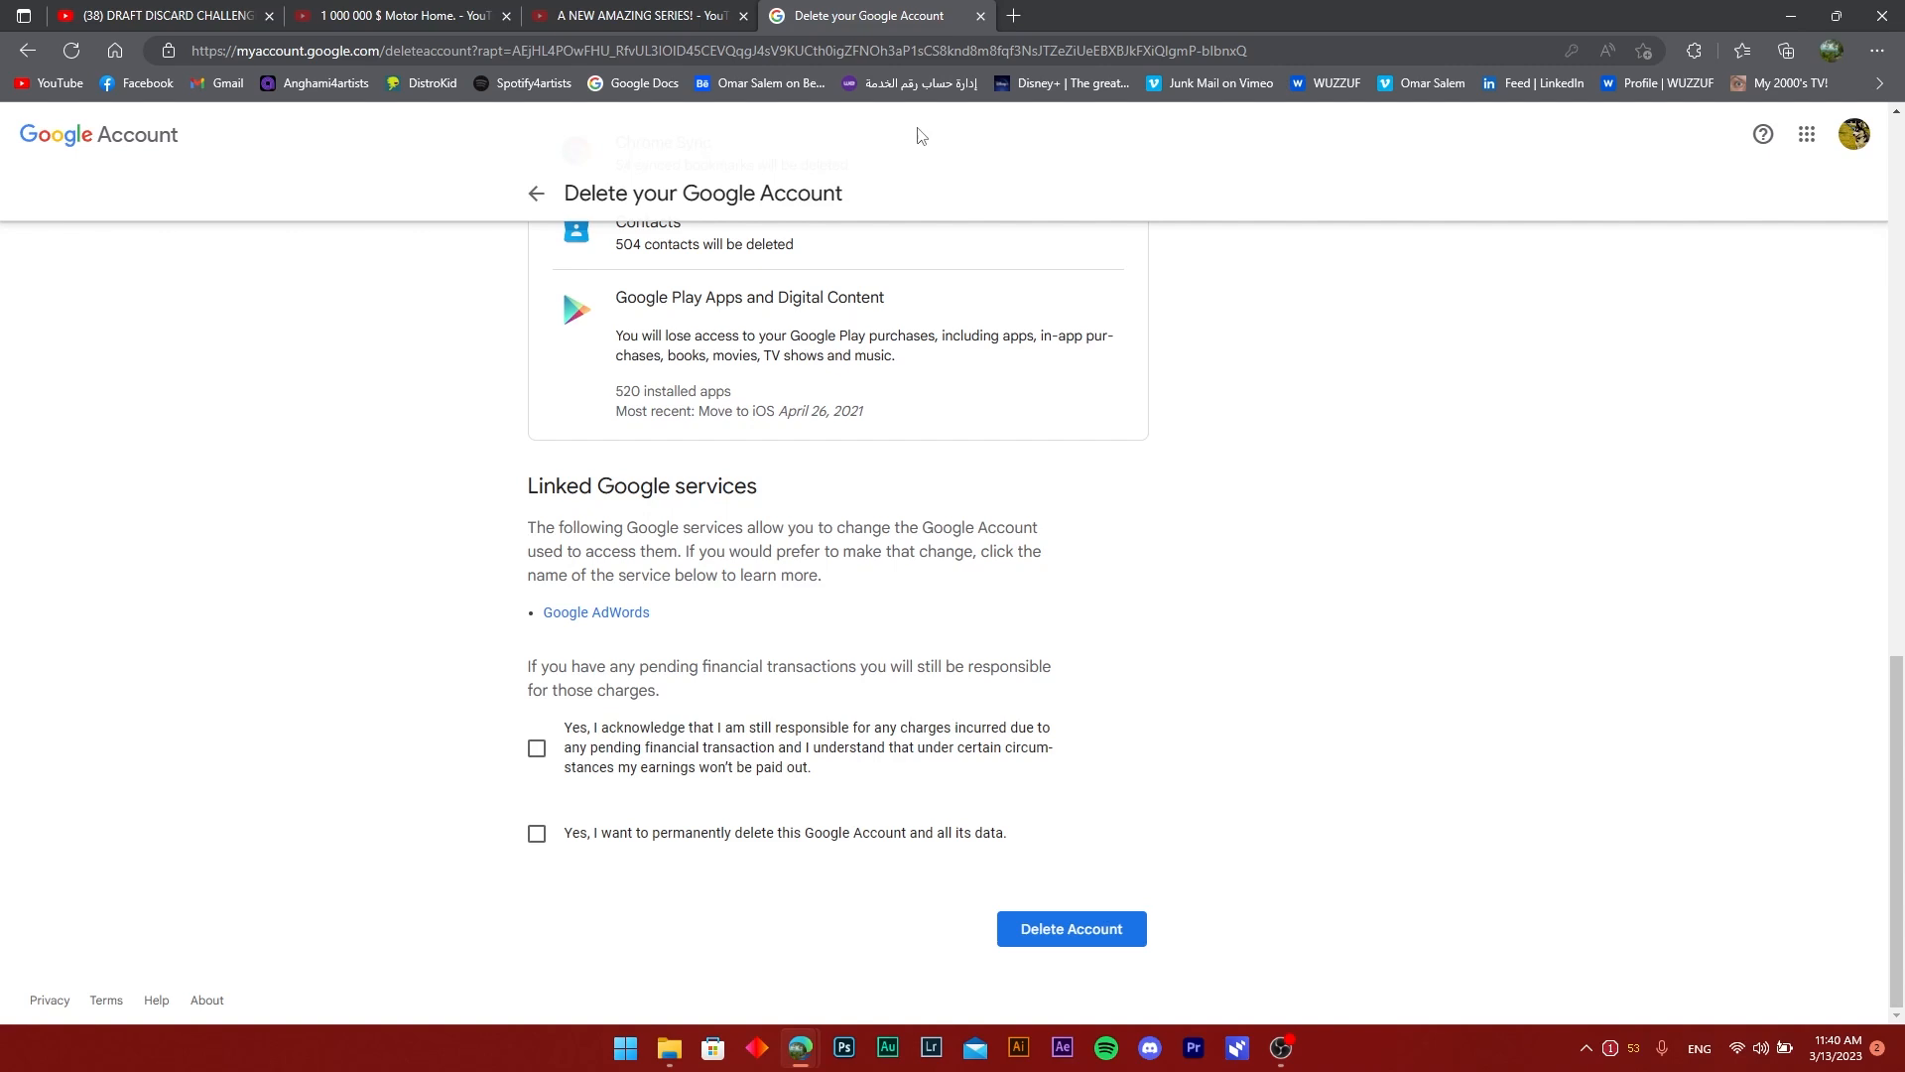